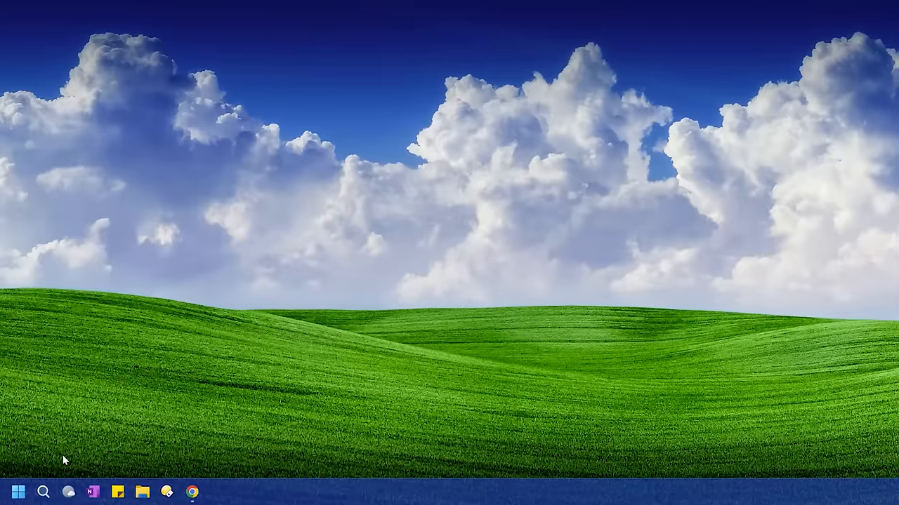
# Find 'turn windows features on or off' from Start and enable Windows Sandbox in the features list
pyautogui.click(14, 491)
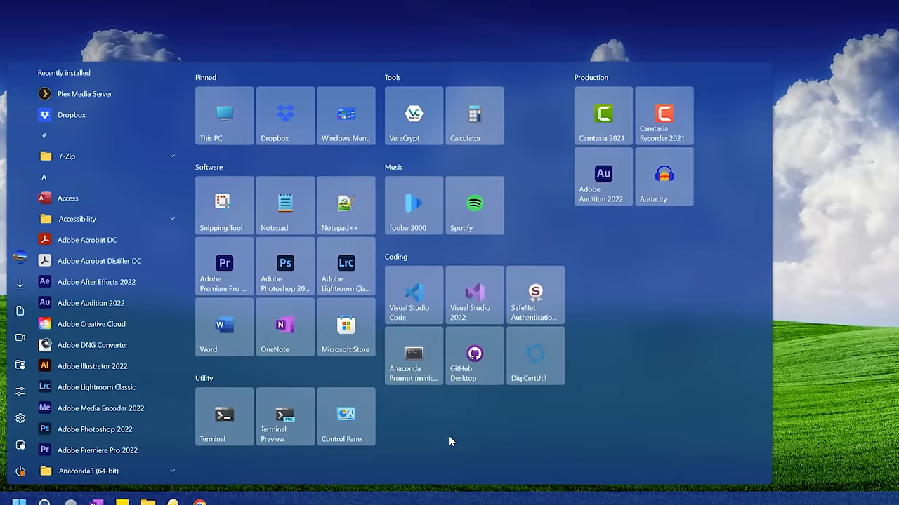
pyautogui.write('turn windows features on or off')
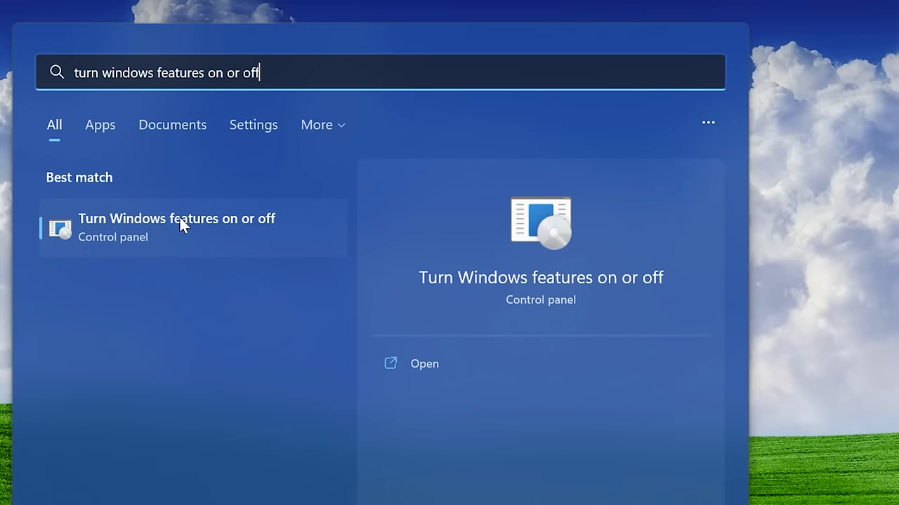
pyautogui.click(177, 219)
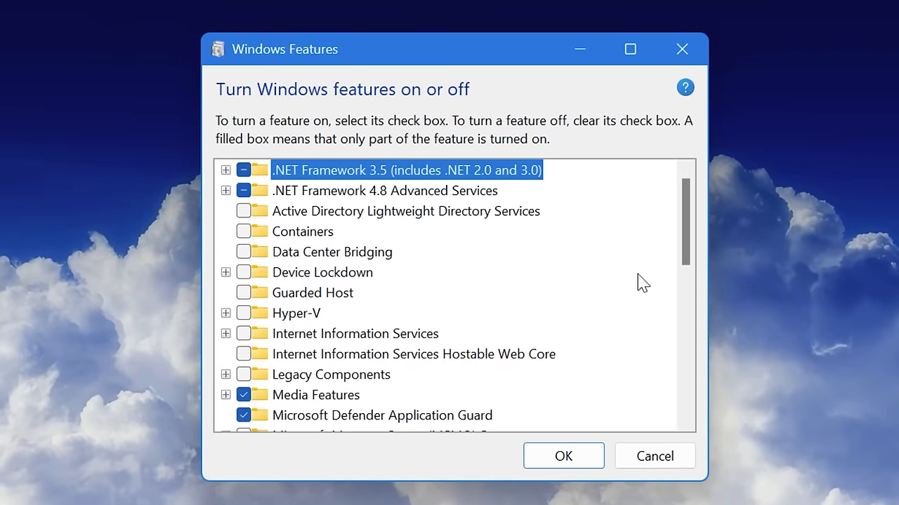
pyautogui.scroll(-3)
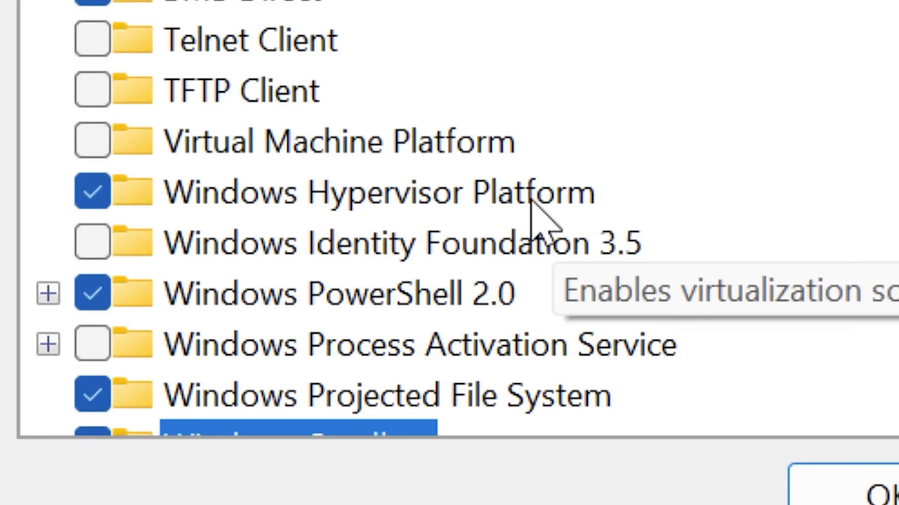
pyautogui.click(378, 191)
pyautogui.write('sandbox')
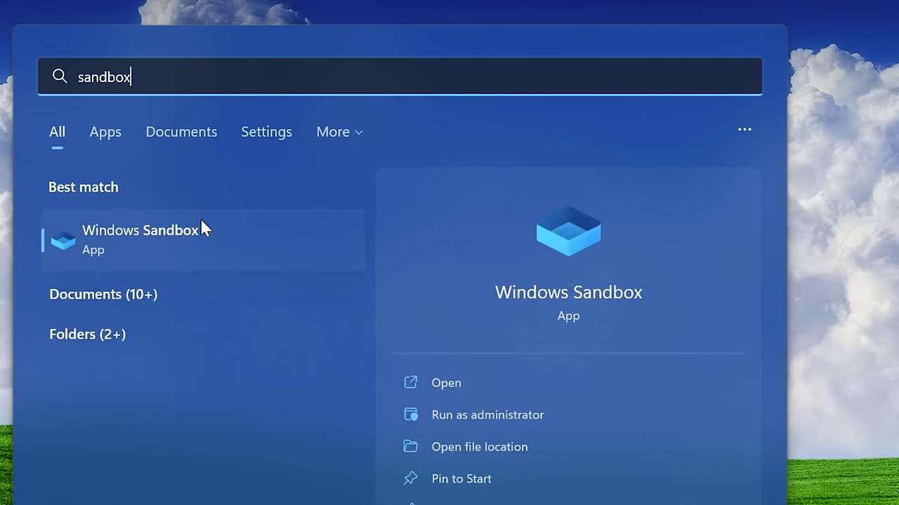
pyautogui.moveTo(214, 247)
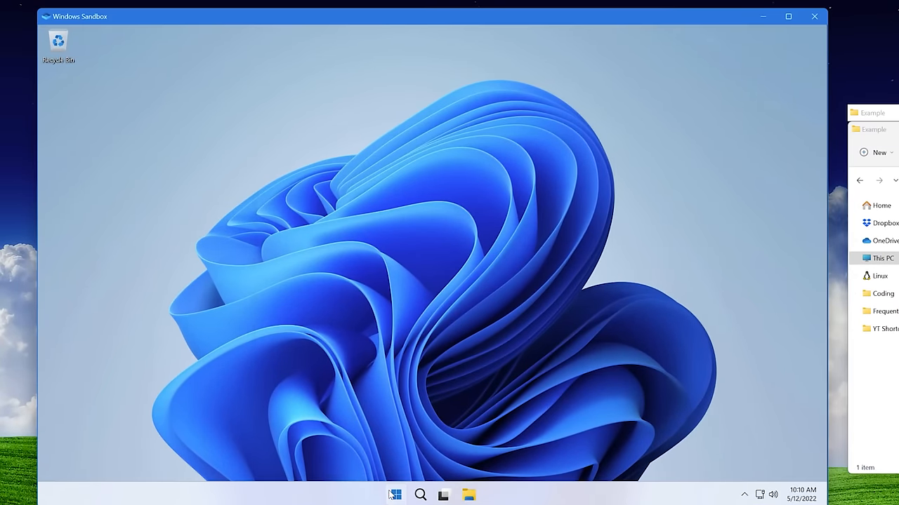
# Set the copied image as the sandbox desktop background and browse its sparse All apps list
pyautogui.write('edge')
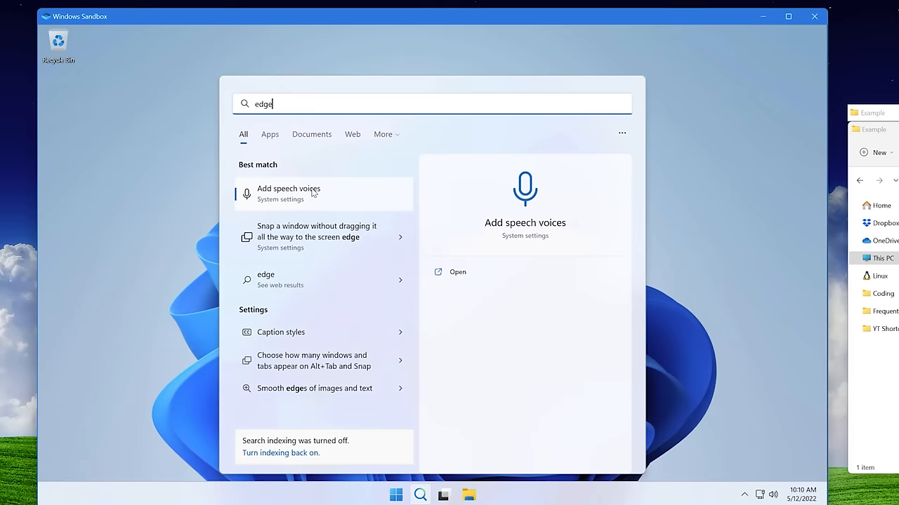
pyautogui.moveTo(177, 285)
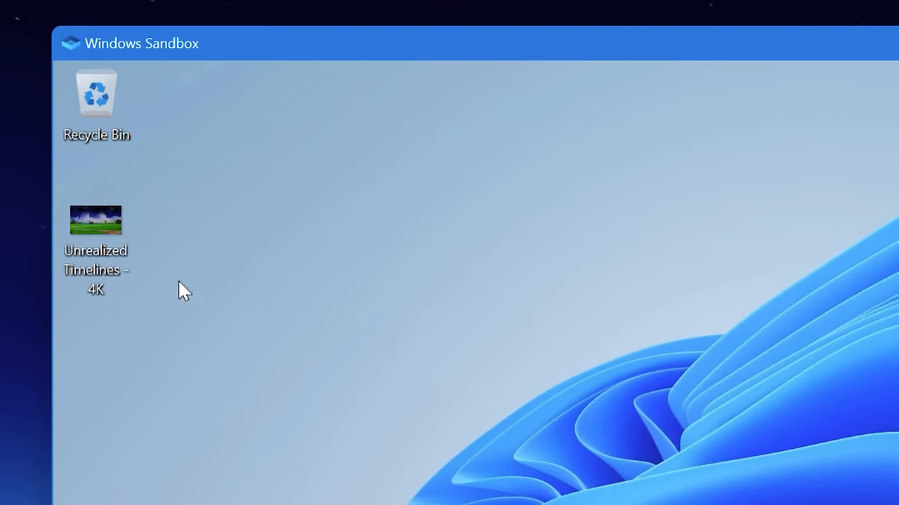
pyautogui.rightClick(96, 219)
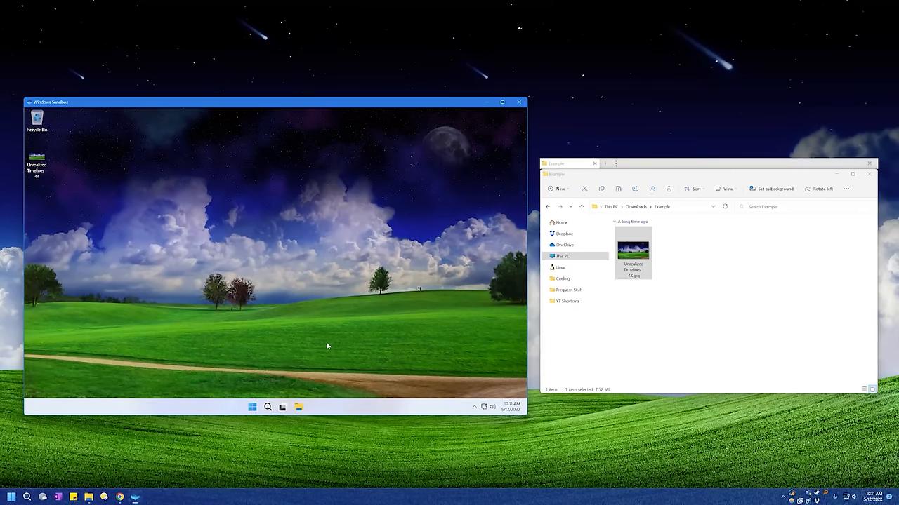
pyautogui.click(253, 407)
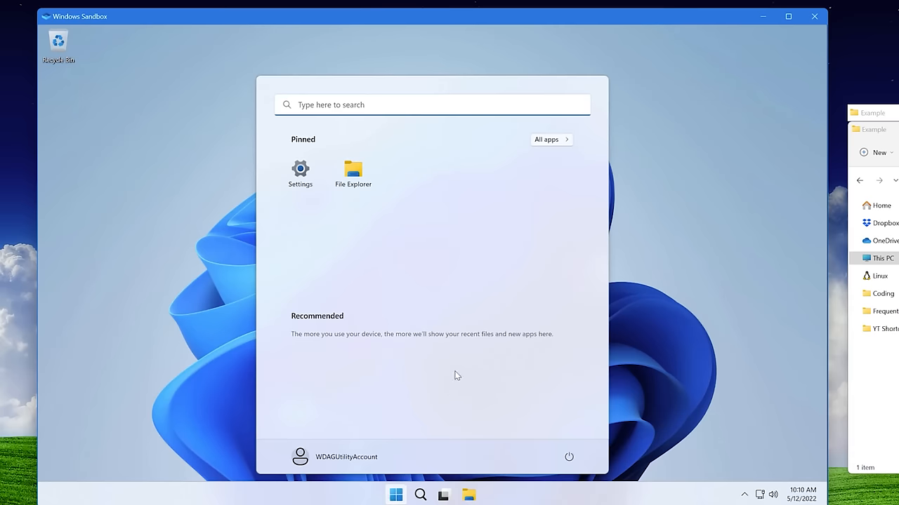
pyautogui.click(551, 139)
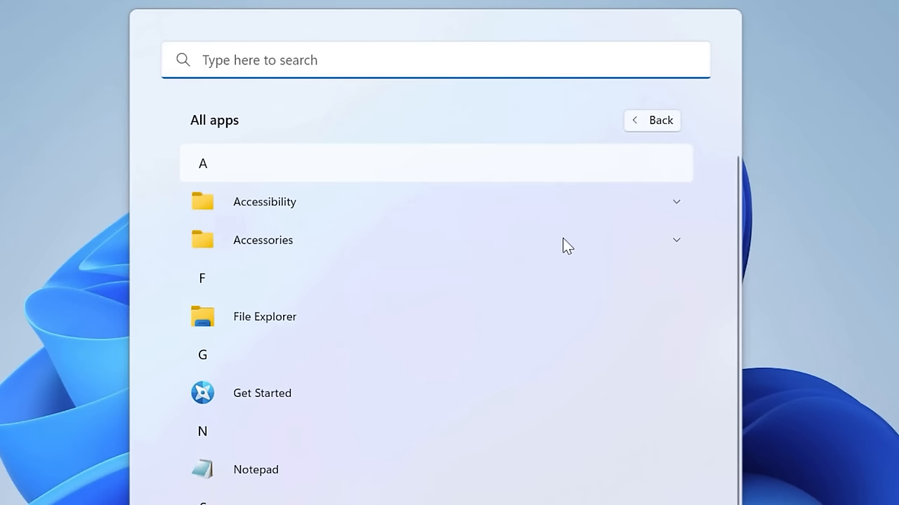
pyautogui.scroll(-3)
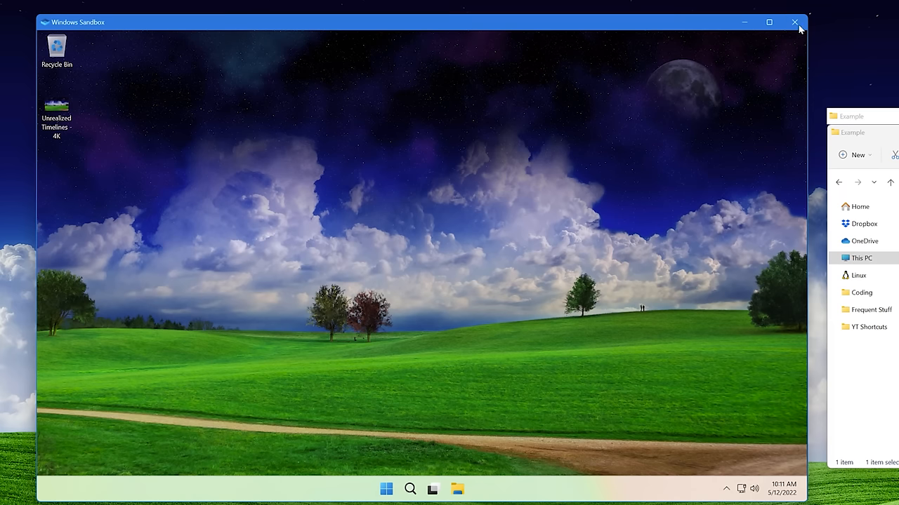
# Close the sandbox discarding its contents, relaunch a fresh one, and search the host for 'Exploit Protection'
pyautogui.click(795, 22)
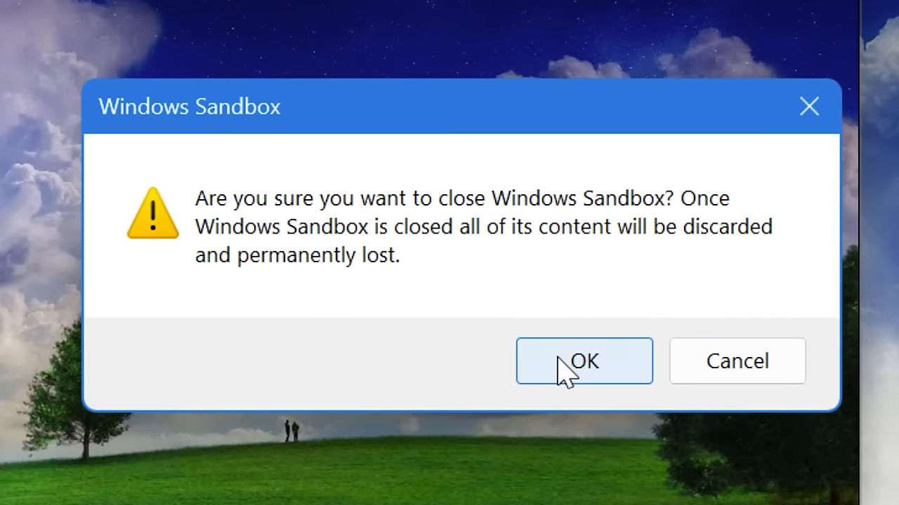
pyautogui.moveTo(500, 332)
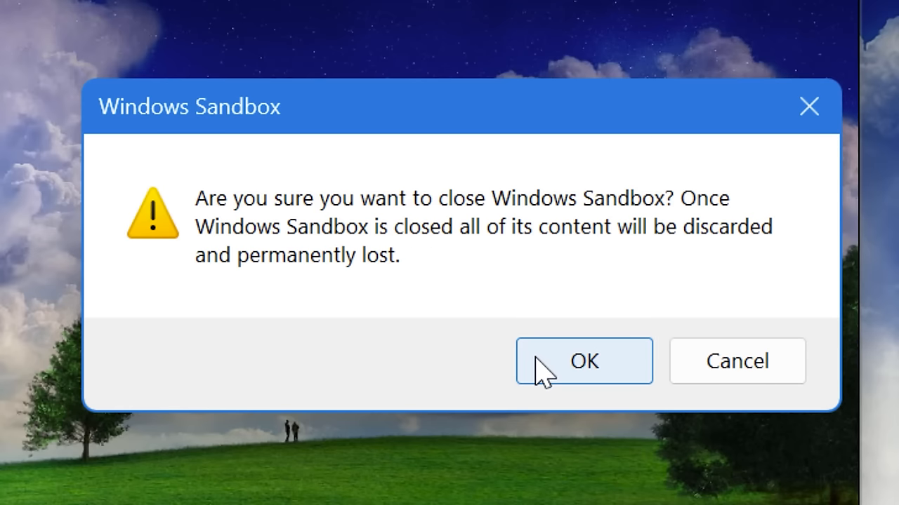
pyautogui.click(584, 361)
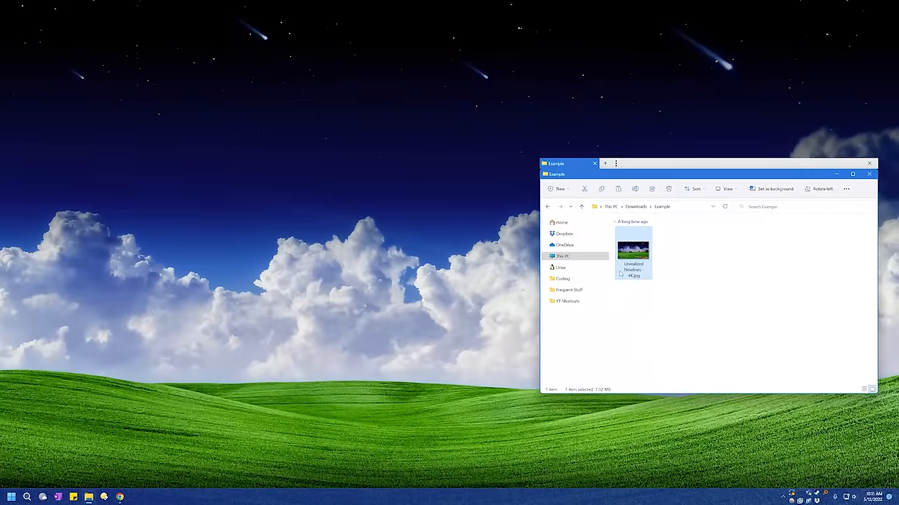
pyautogui.click(869, 175)
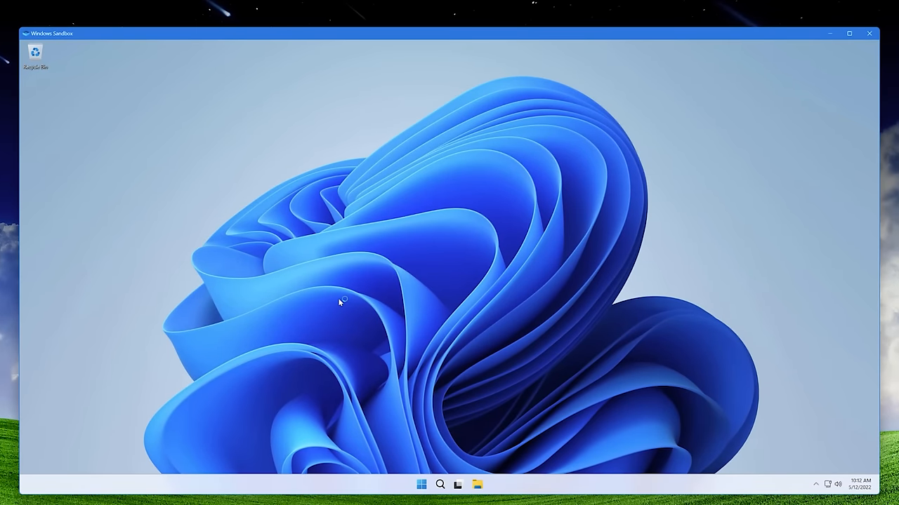
pyautogui.write('Exploit Protection')
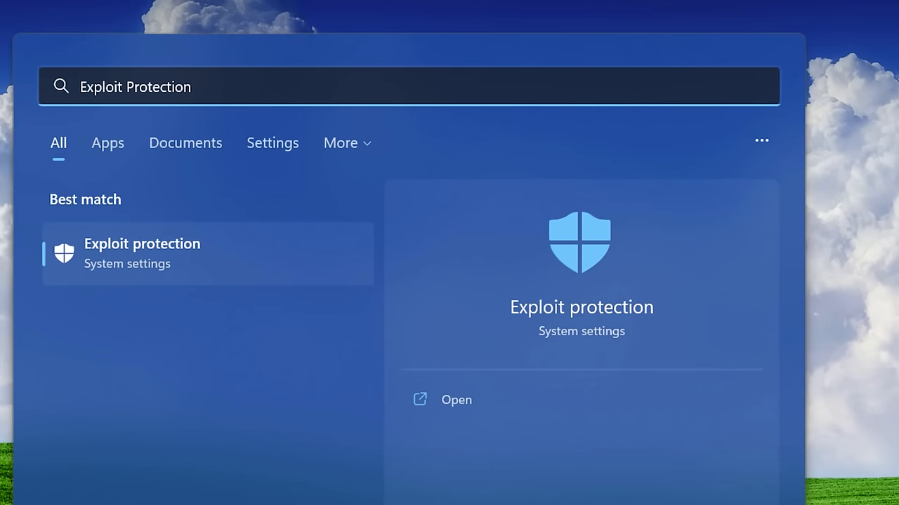
pyautogui.moveTo(265, 247)
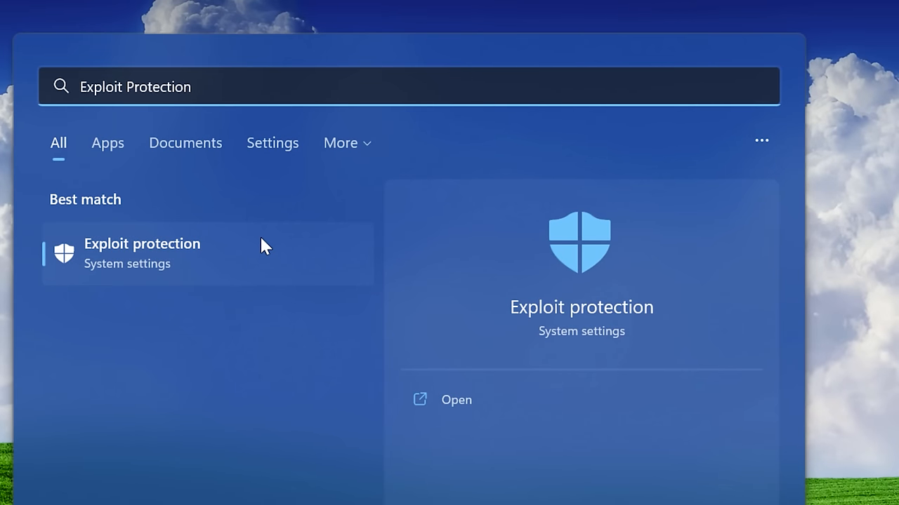
# Review the Exploit protection system settings, leaving Control flow guard at its default
pyautogui.click(142, 253)
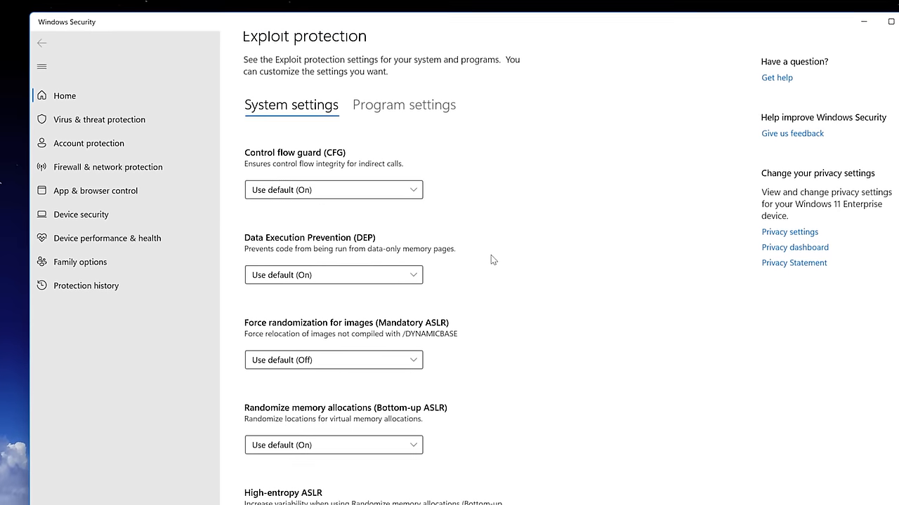
pyautogui.scroll(-3)
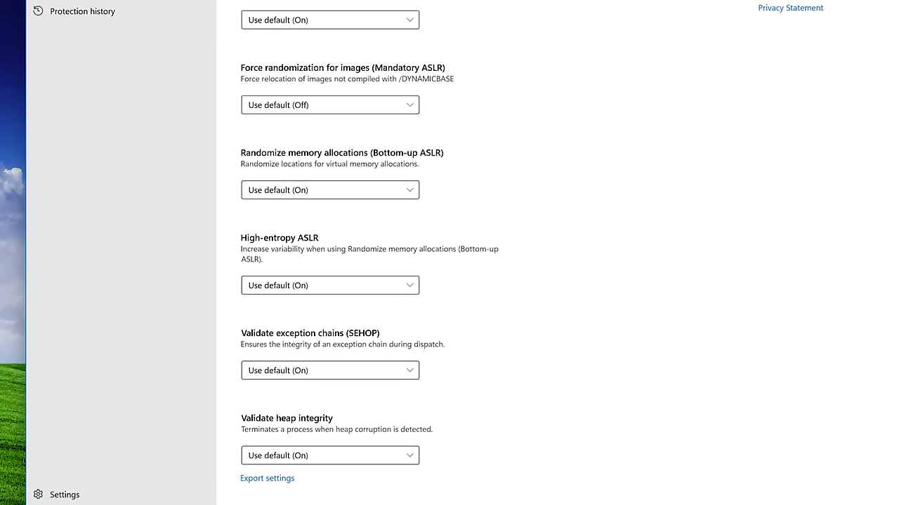
pyautogui.scroll(-3)
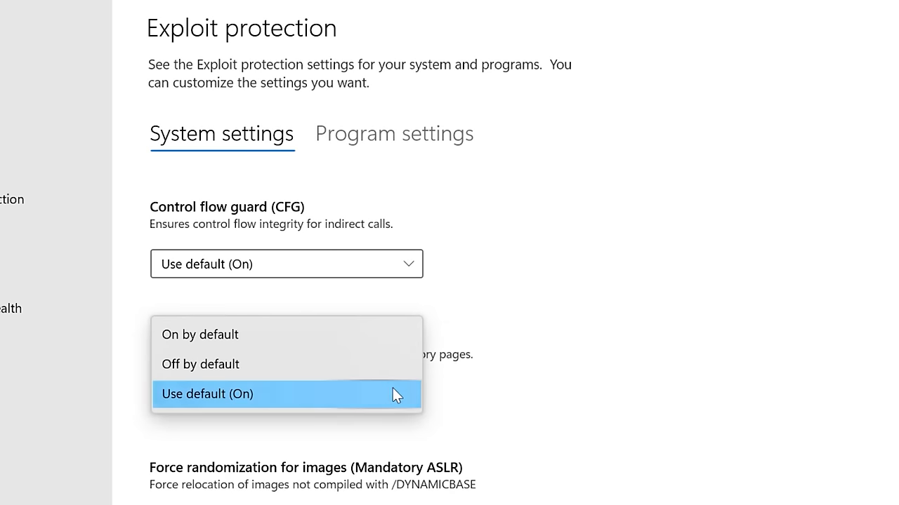
pyautogui.click(286, 393)
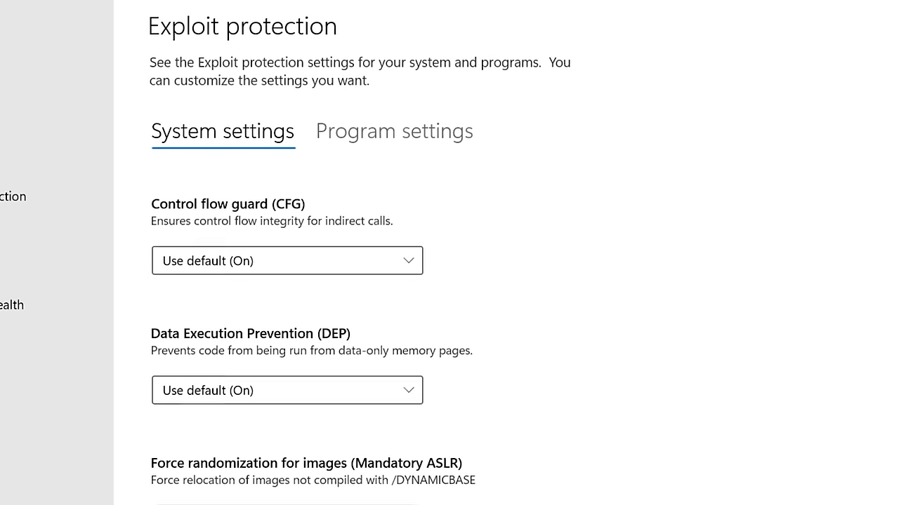
# Review the DEP and ASLR options, keeping Mandatory ASLR at its default
pyautogui.scroll(-3)
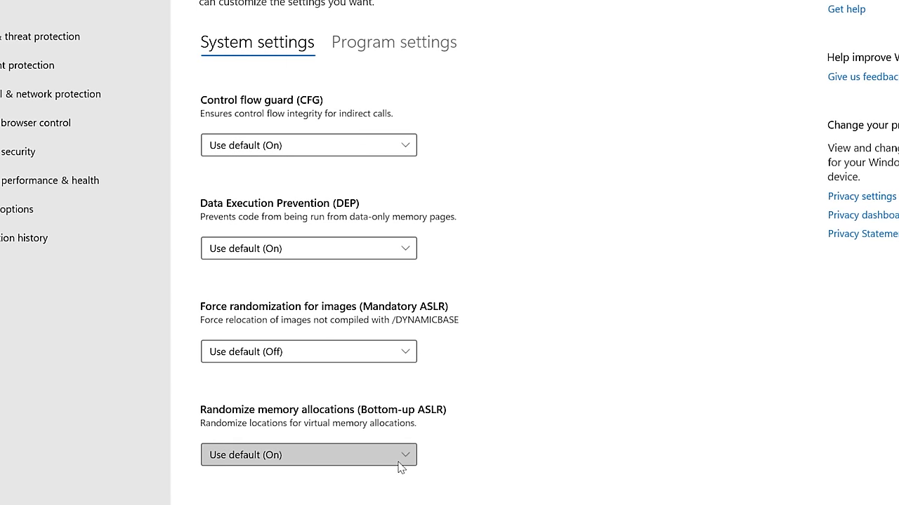
pyautogui.scroll(-3)
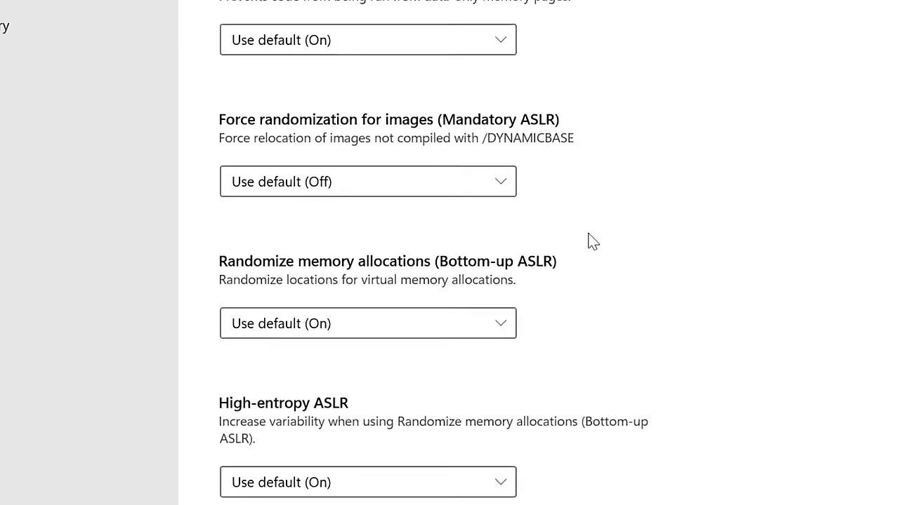
pyautogui.click(368, 182)
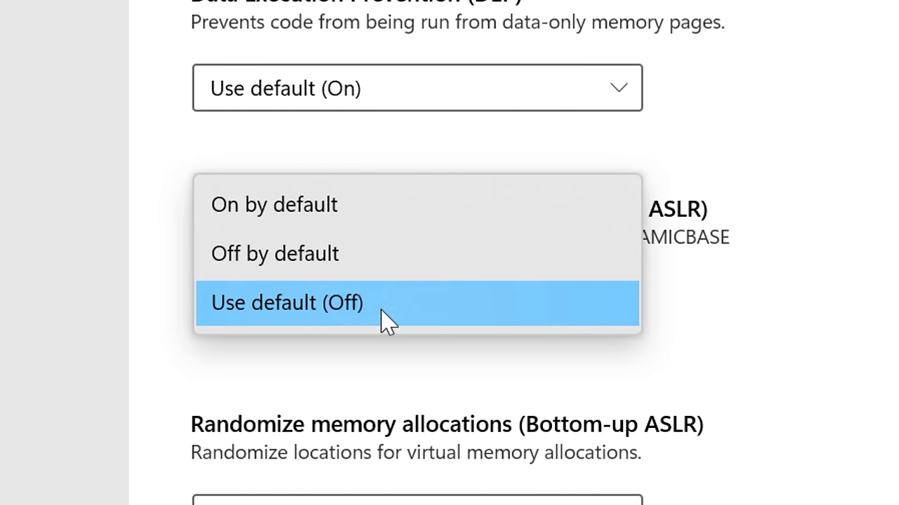
pyautogui.click(287, 304)
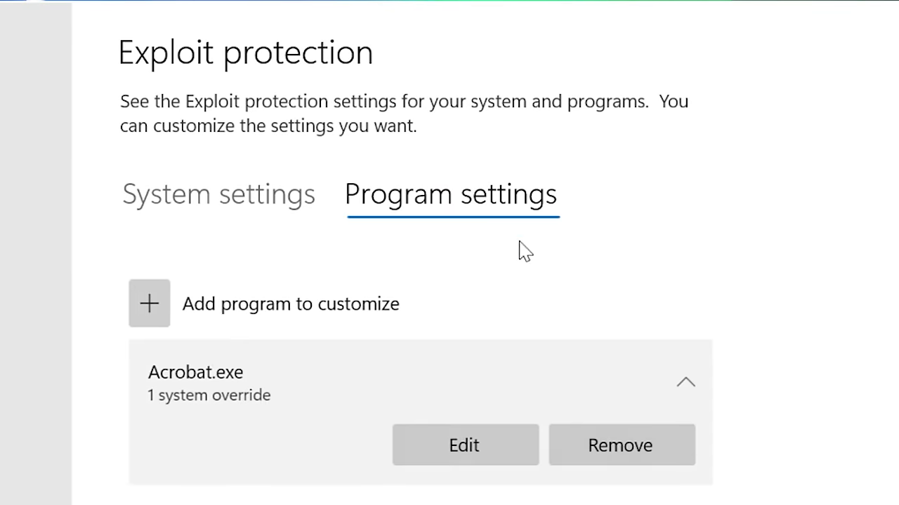
# View the exploit overrides for Acrobat.exe and browse the per-program settings list
pyautogui.scroll(-3)
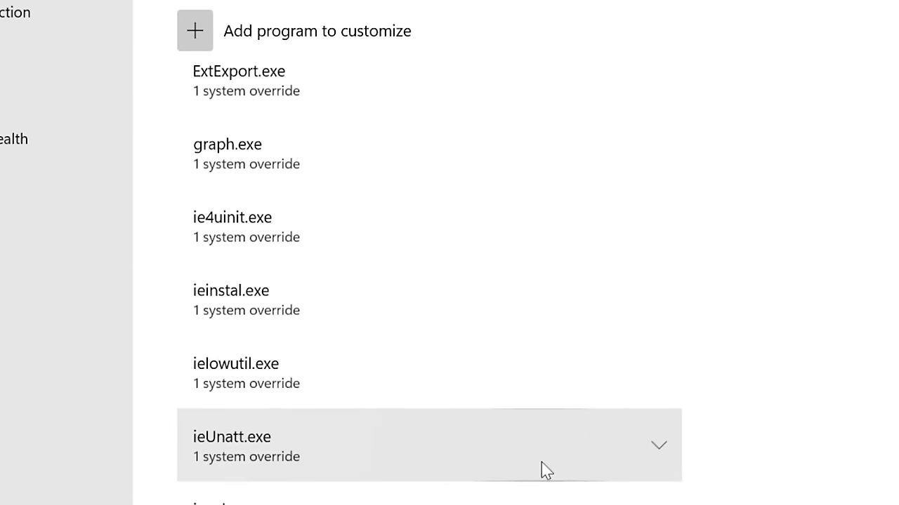
pyautogui.scroll(-3)
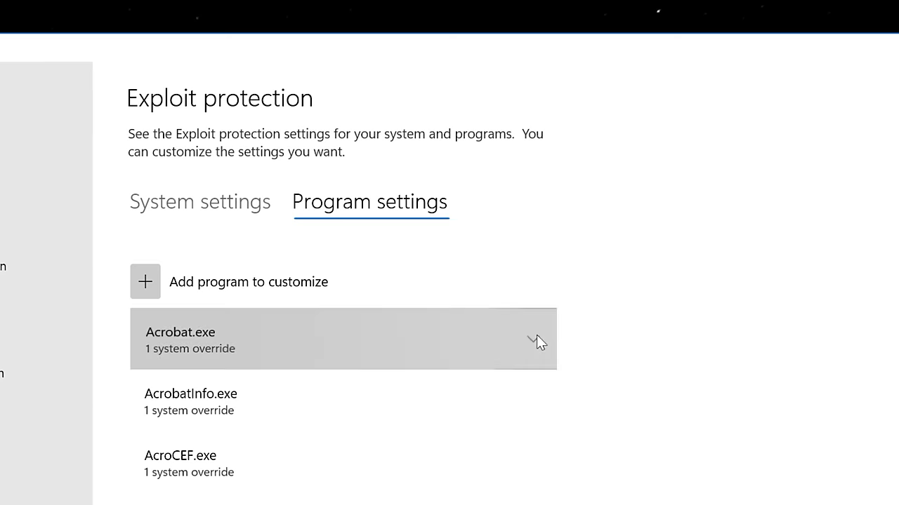
pyautogui.click(342, 340)
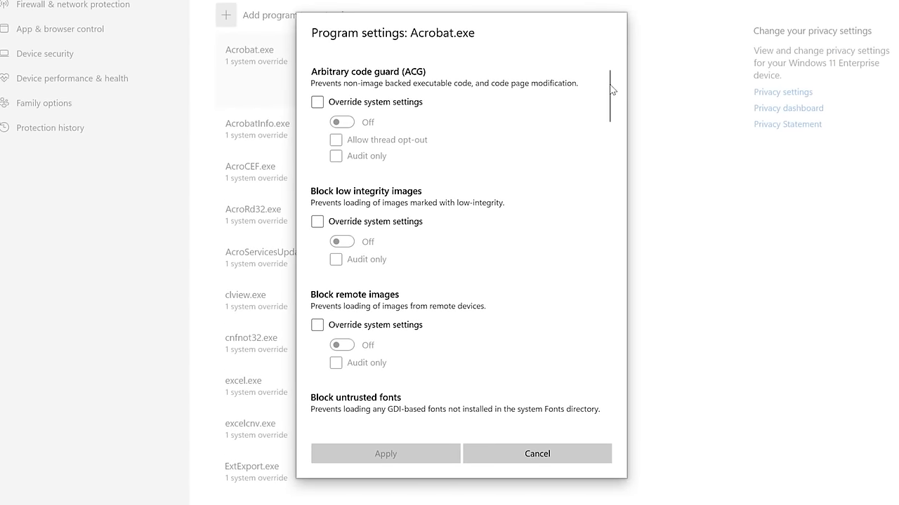
pyautogui.scroll(-3)
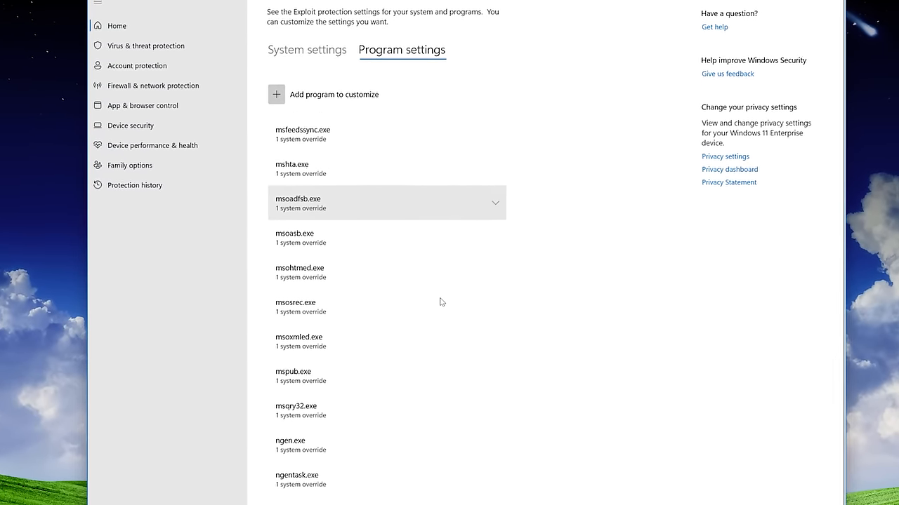
pyautogui.scroll(-3)
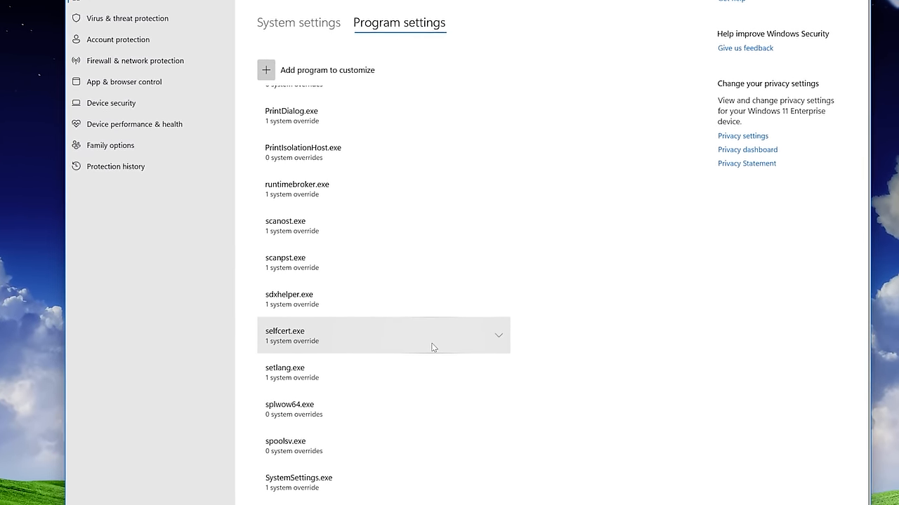
pyautogui.scroll(-3)
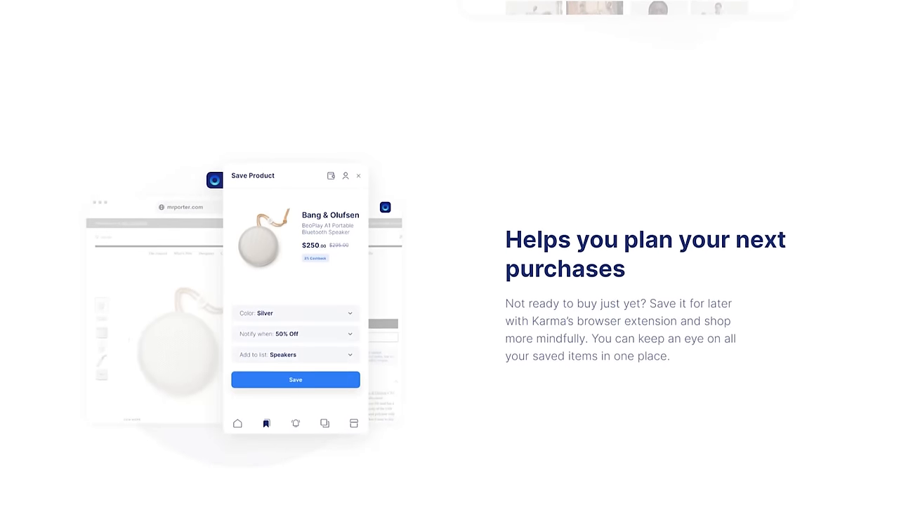
pyautogui.scroll(-3)
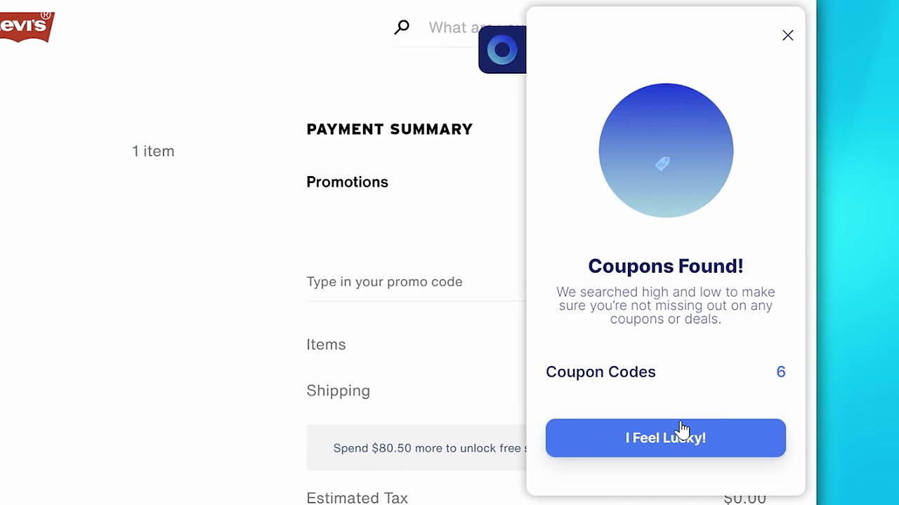
pyautogui.click(665, 438)
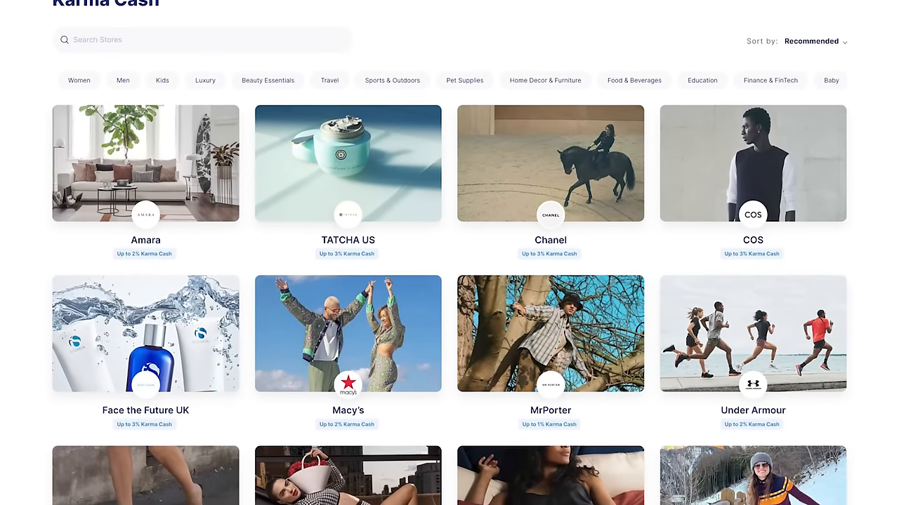
pyautogui.scroll(-3)
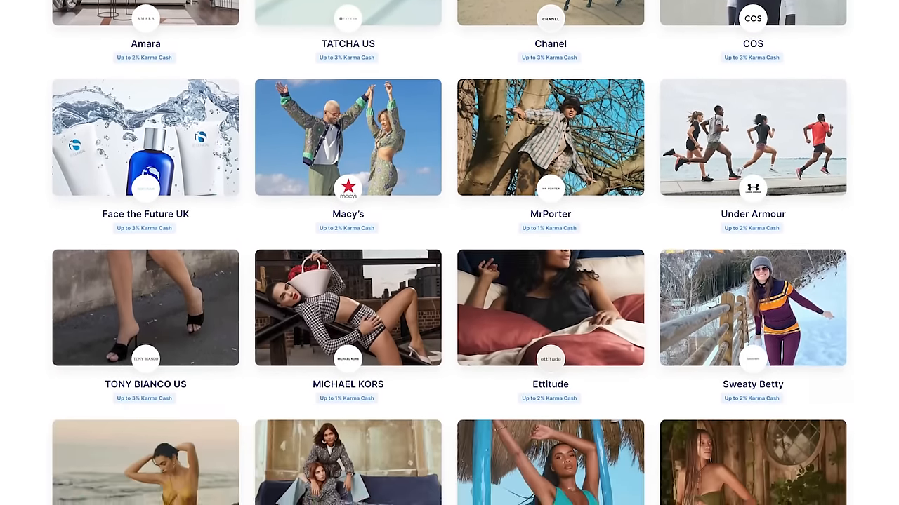
pyautogui.scroll(-3)
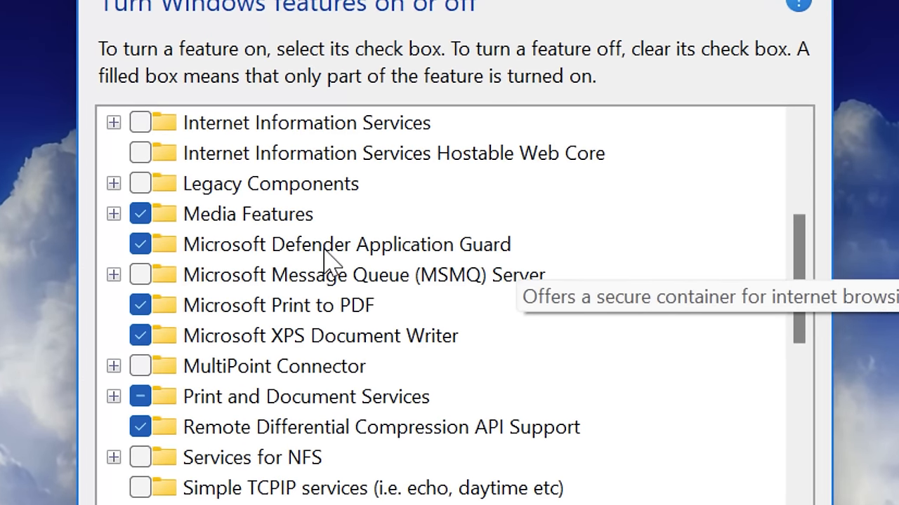
# Tick Microsoft Defender Application Guard in the Windows Features list
pyautogui.click(344, 244)
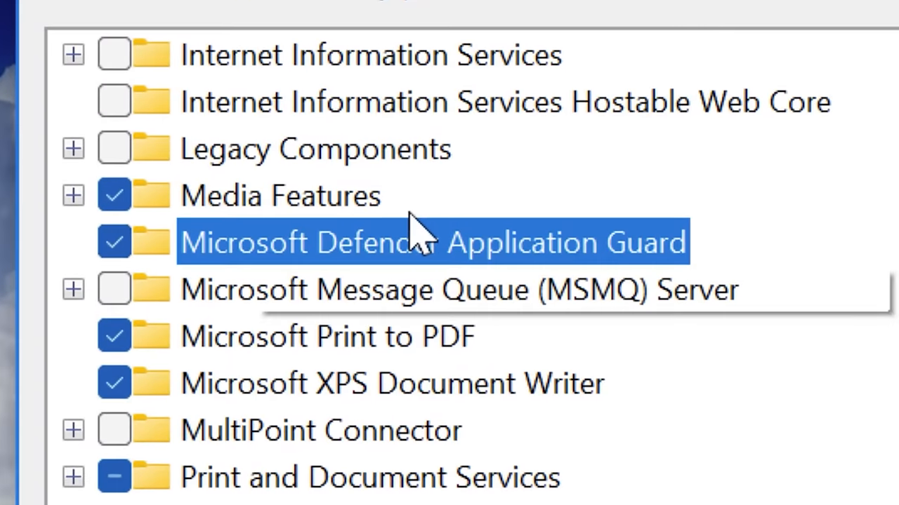
pyautogui.moveTo(421, 246)
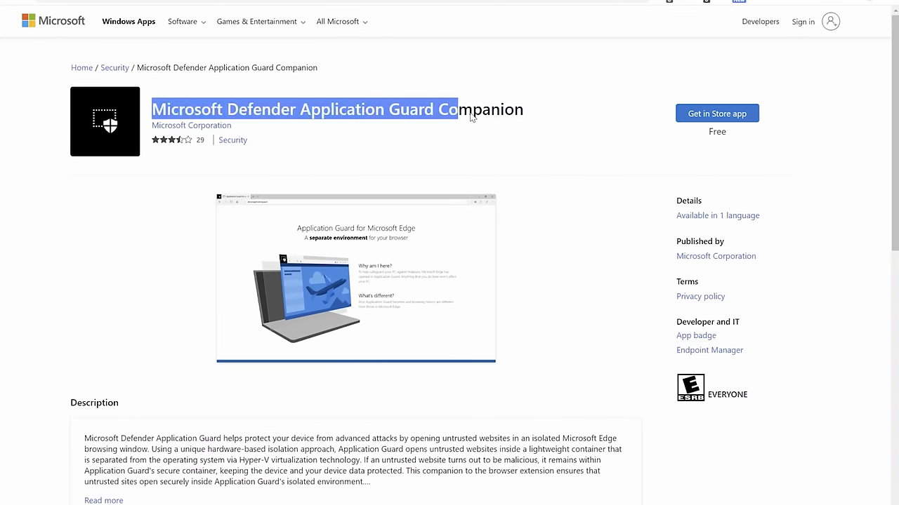
# Get the Application Guard Companion app from its web listing, letting the site open Microsoft Store
pyautogui.click(523, 116)
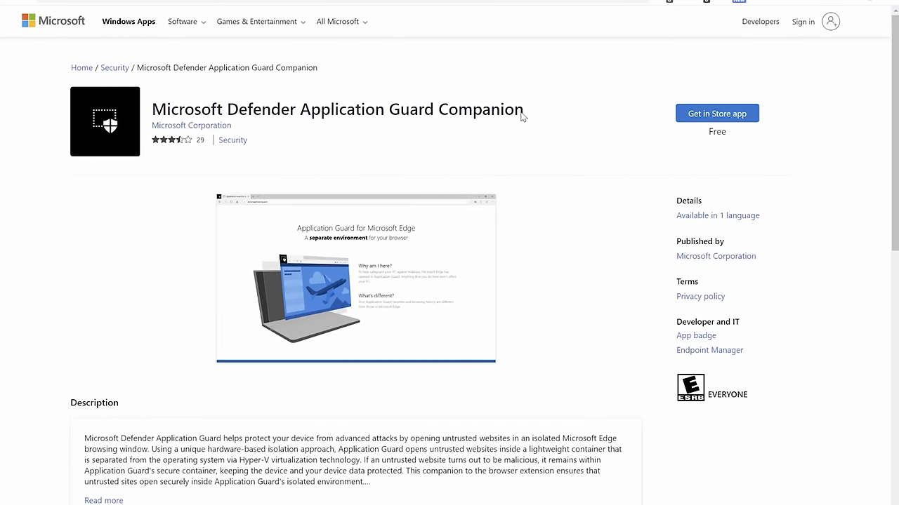
pyautogui.moveTo(344, 160)
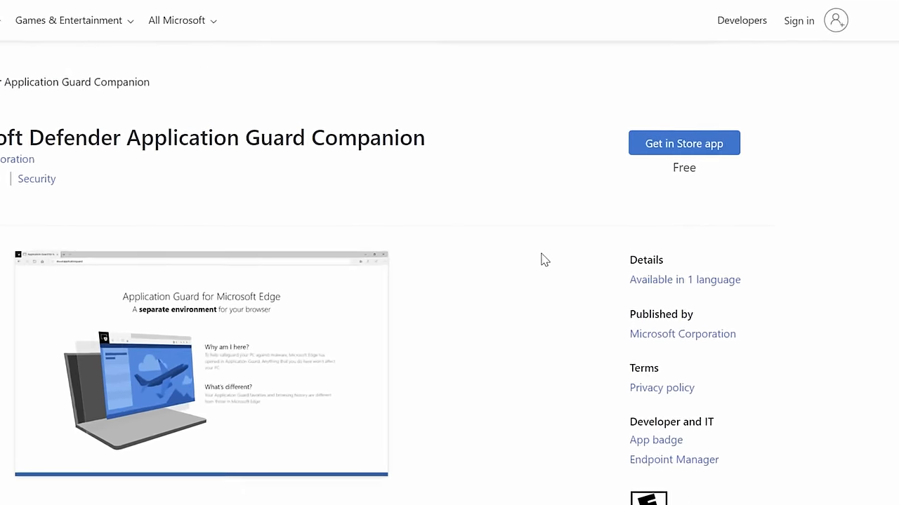
pyautogui.click(682, 143)
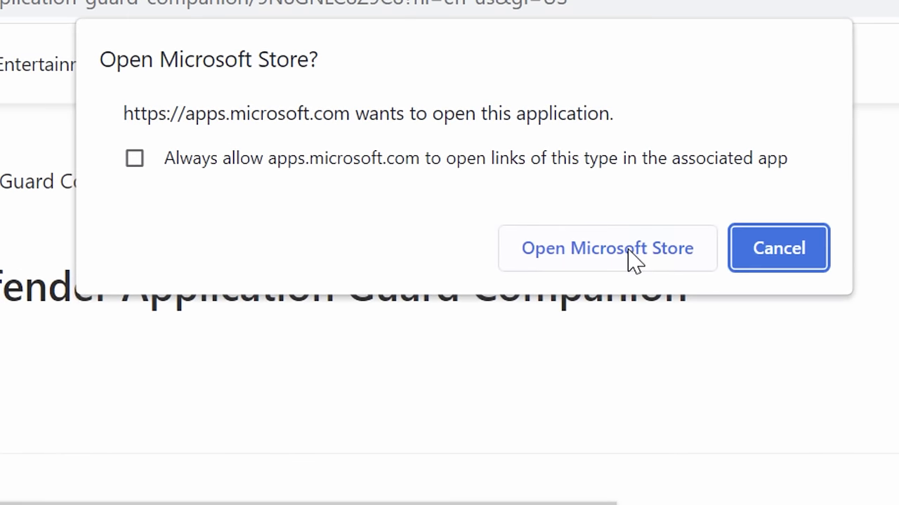
pyautogui.click(607, 247)
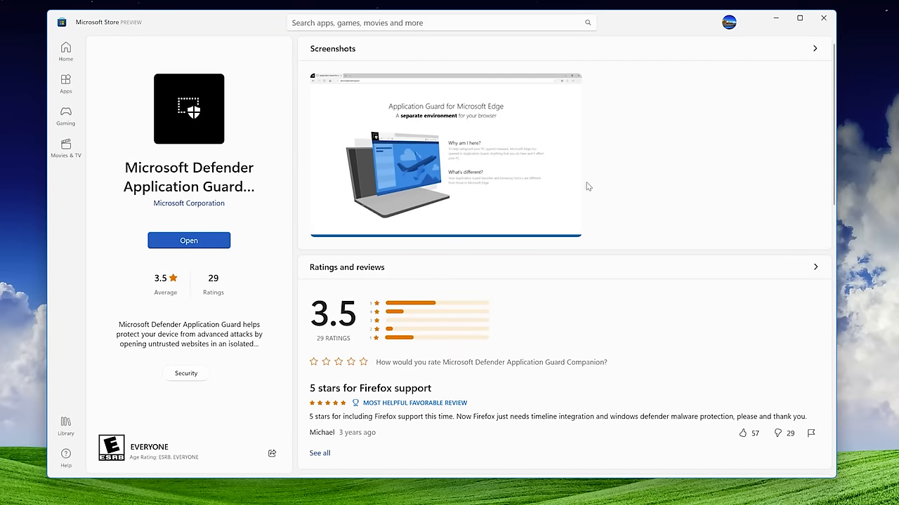
pyautogui.moveTo(246, 348)
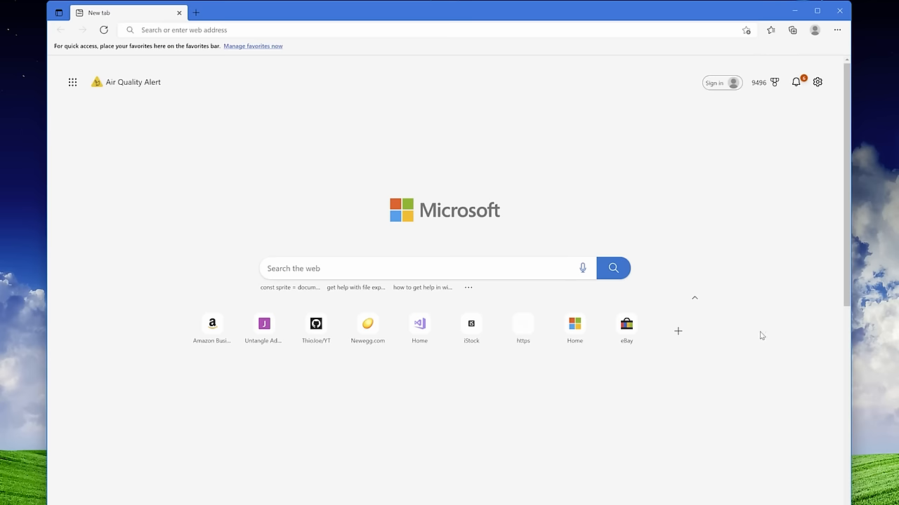
# Launch a new Application Guard window from Edge's menu and confirm it runs in Application Guard
pyautogui.click(836, 29)
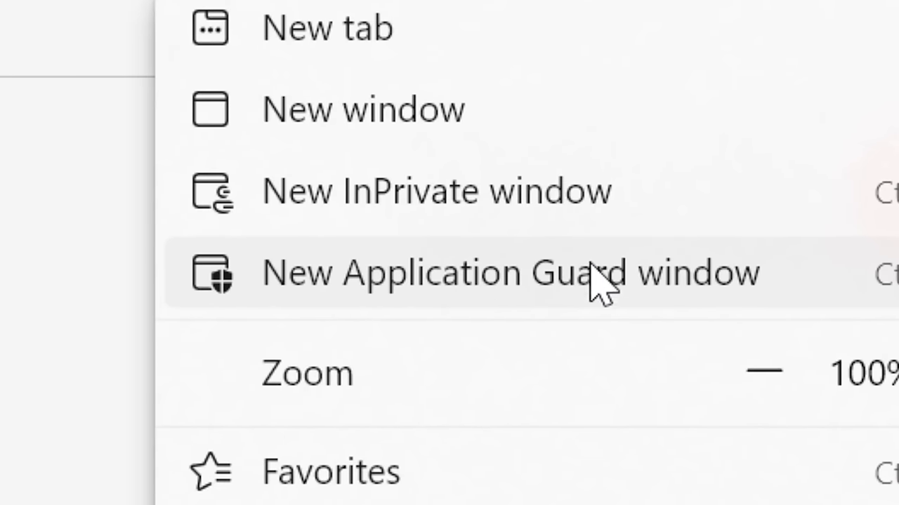
pyautogui.moveTo(832, 280)
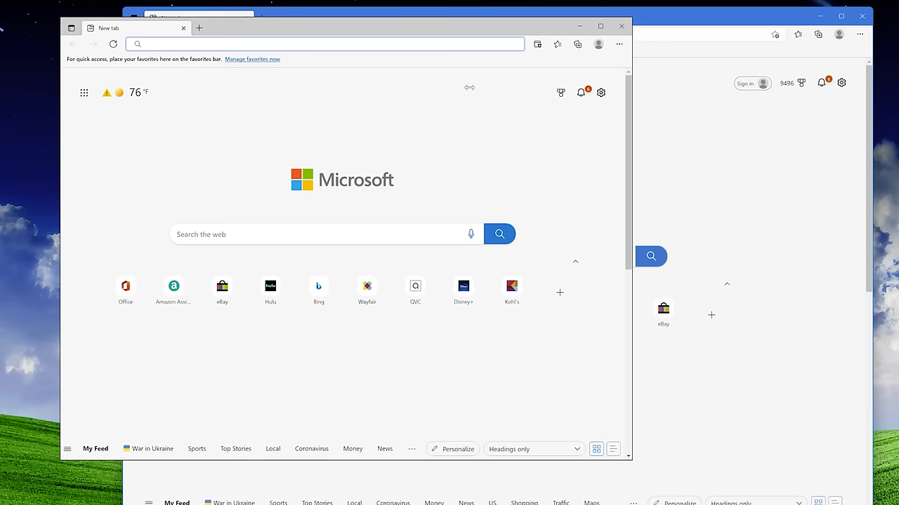
pyautogui.moveTo(402, 86)
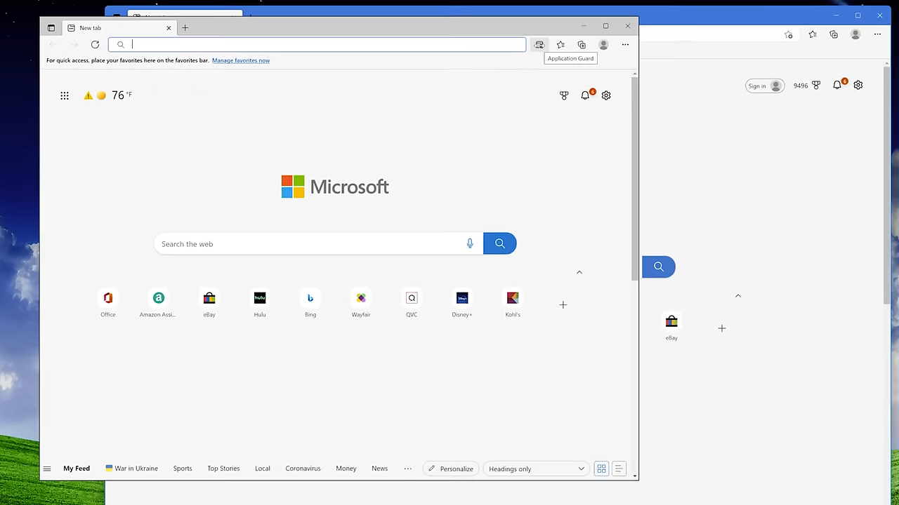
pyautogui.click(539, 43)
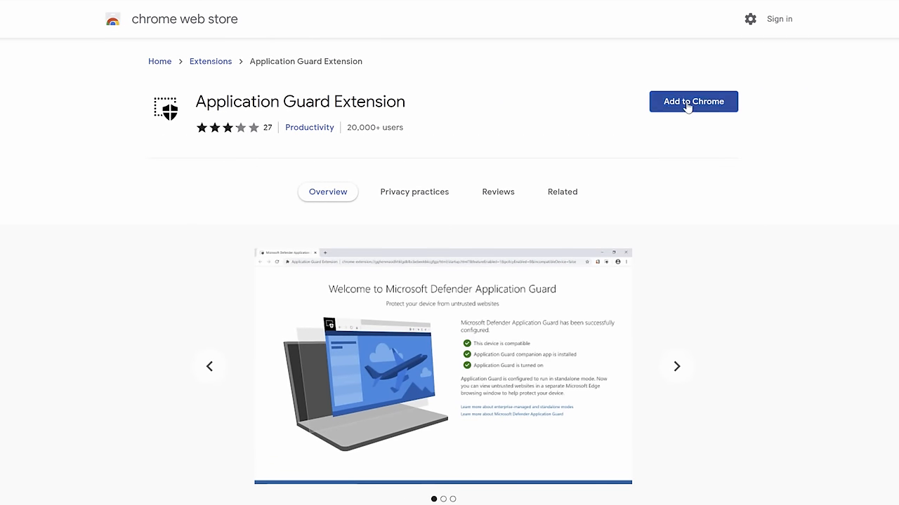
# Add the Application Guard extension to Chrome and open a new Application Guard window from its panel
pyautogui.click(443, 365)
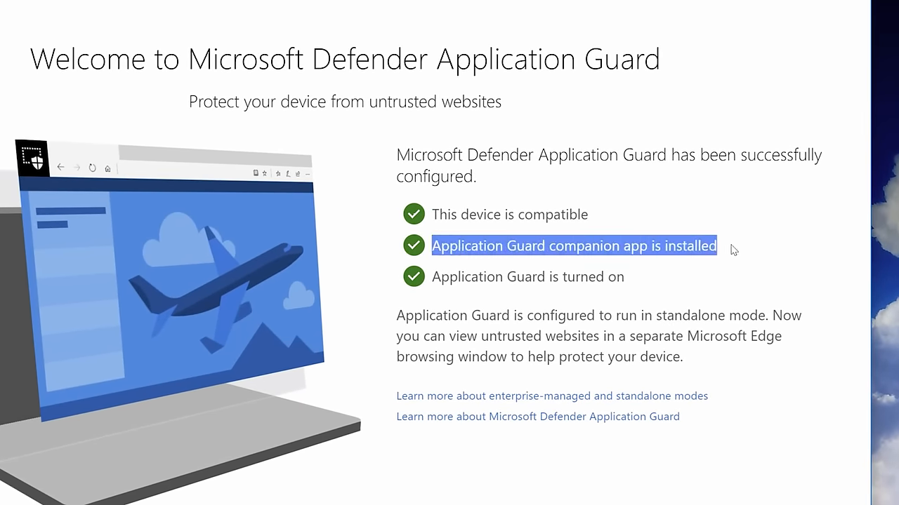
pyautogui.click(744, 59)
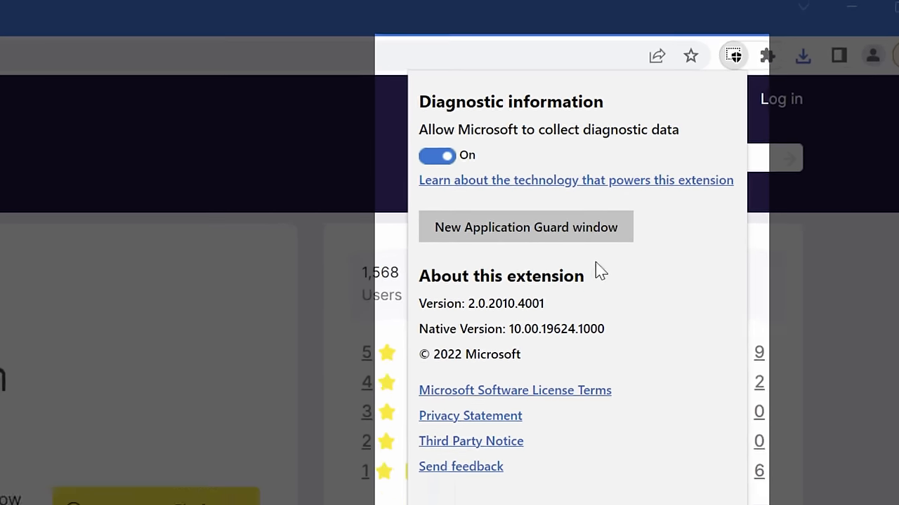
pyautogui.click(525, 228)
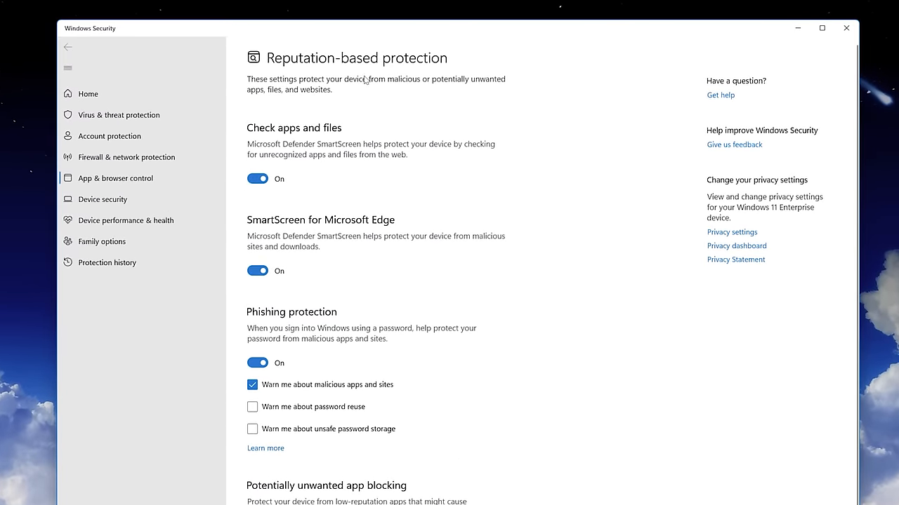
# Turn on the phishing warnings for password reuse and unsafe password storage
pyautogui.scroll(-3)
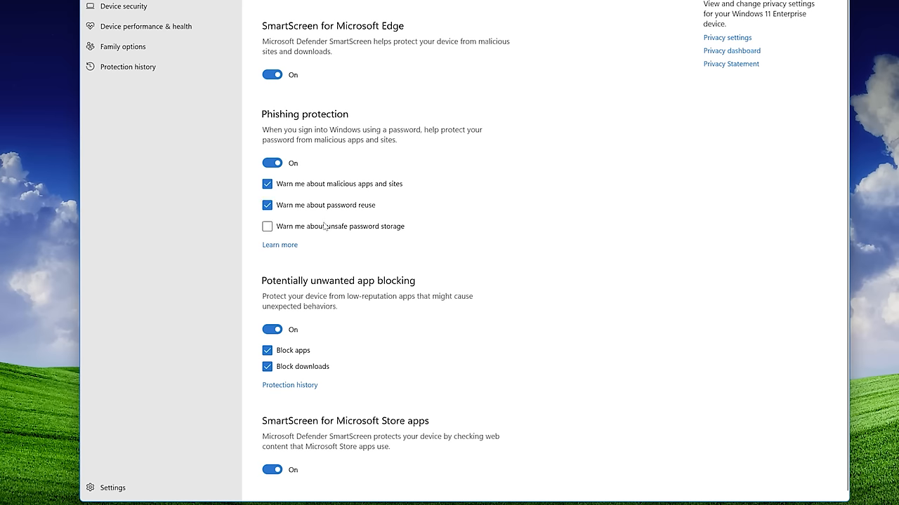
pyautogui.click(266, 226)
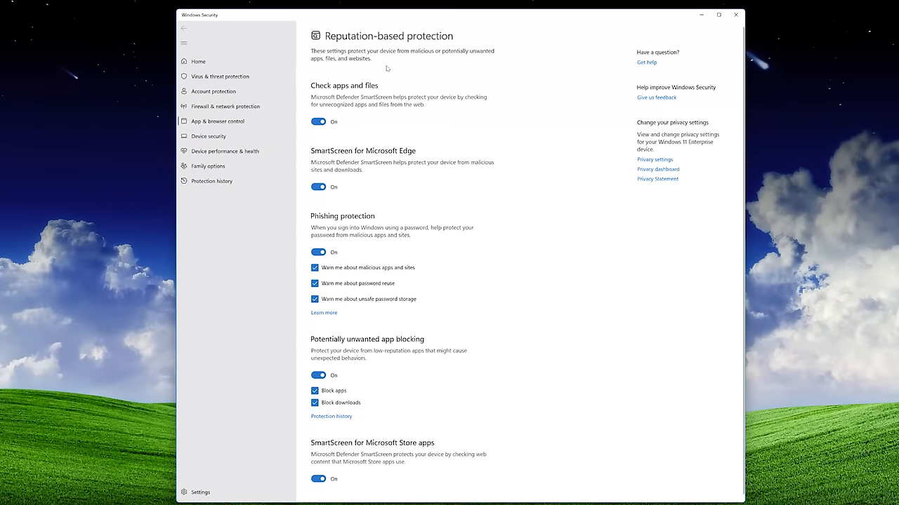
pyautogui.moveTo(487, 275)
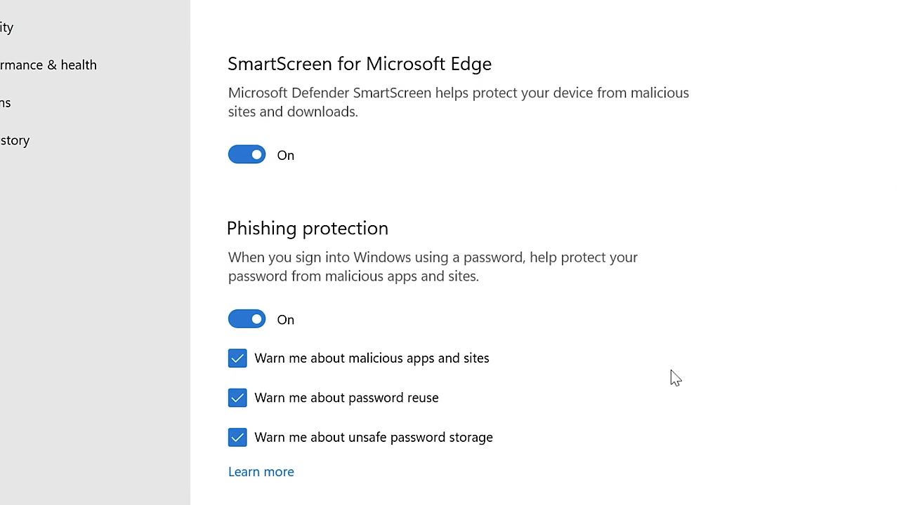
pyautogui.moveTo(193, 144)
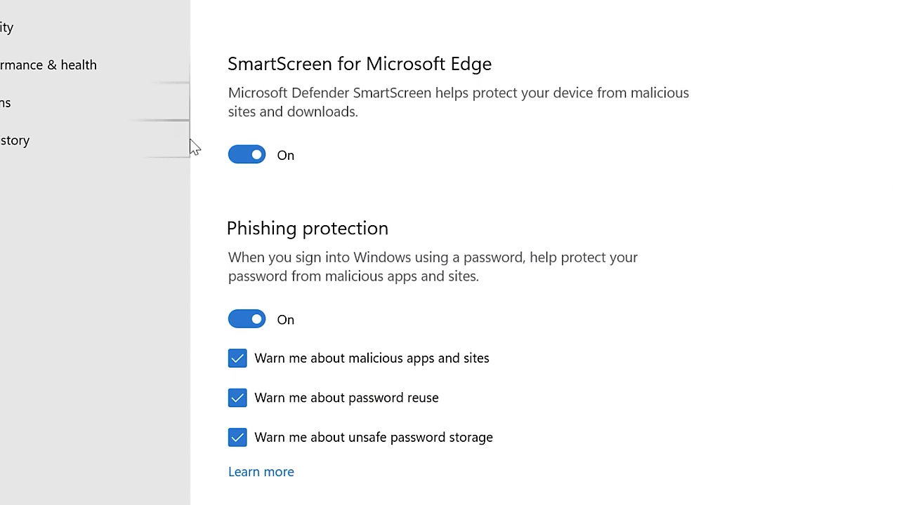
pyautogui.moveTo(471, 388)
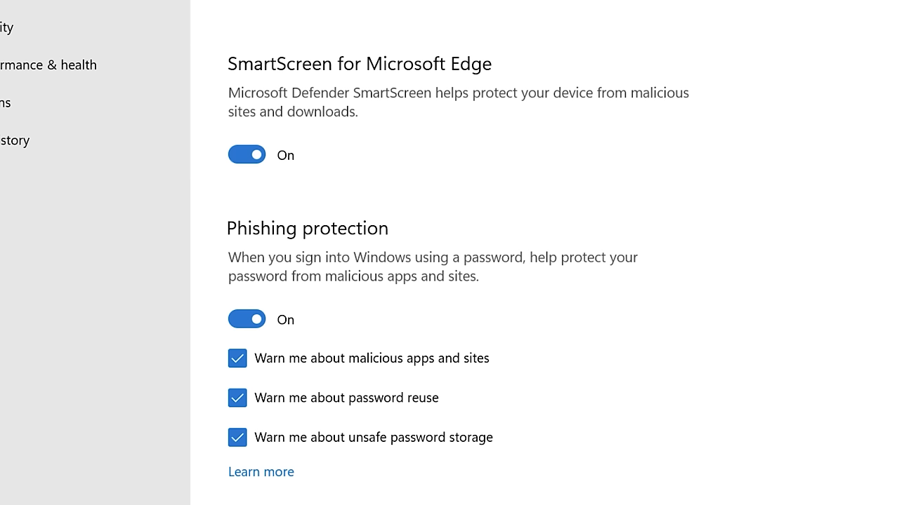
pyautogui.moveTo(410, 438)
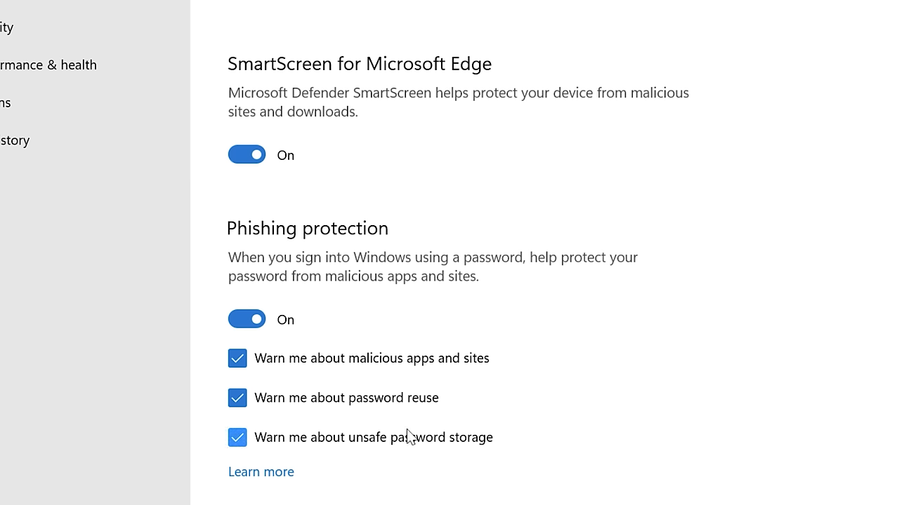
pyautogui.moveTo(390, 447)
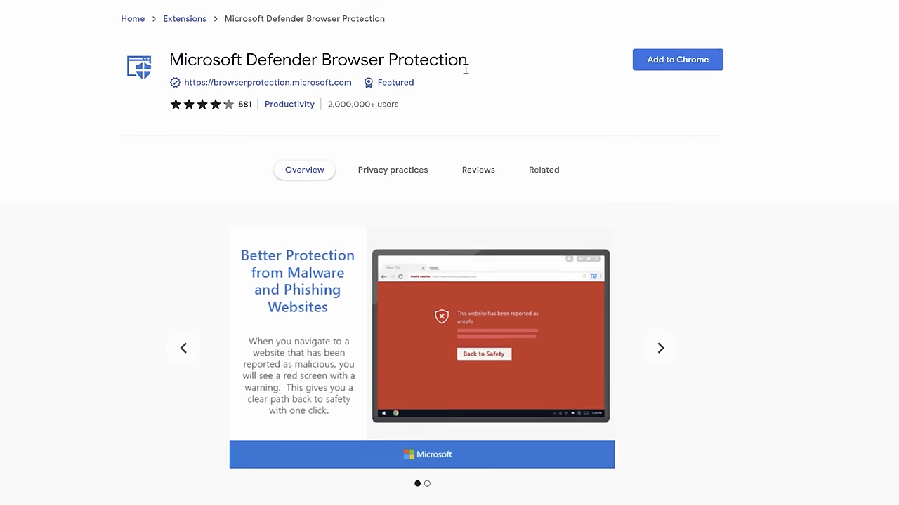
# Add Microsoft Defender Browser Protection to Chrome, run its unsafe-site demo and view the phishing comparison chart
pyautogui.scroll(-3)
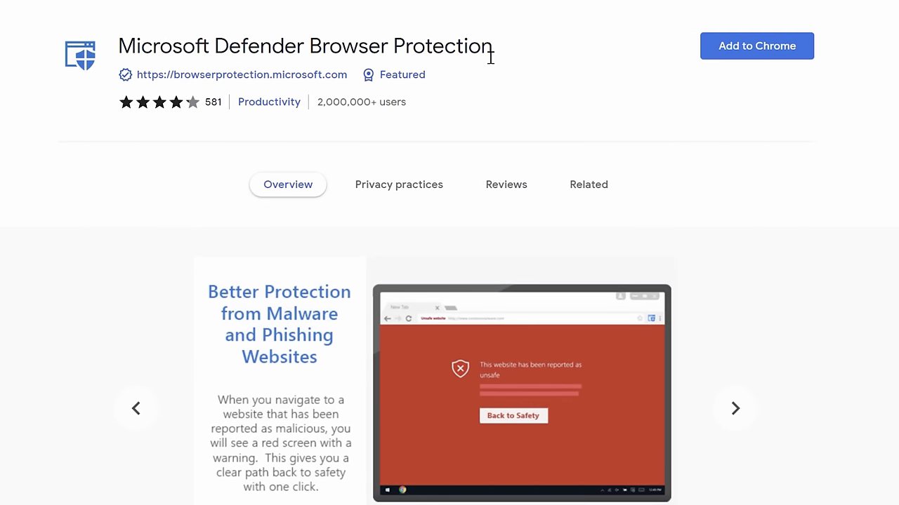
pyautogui.click(755, 45)
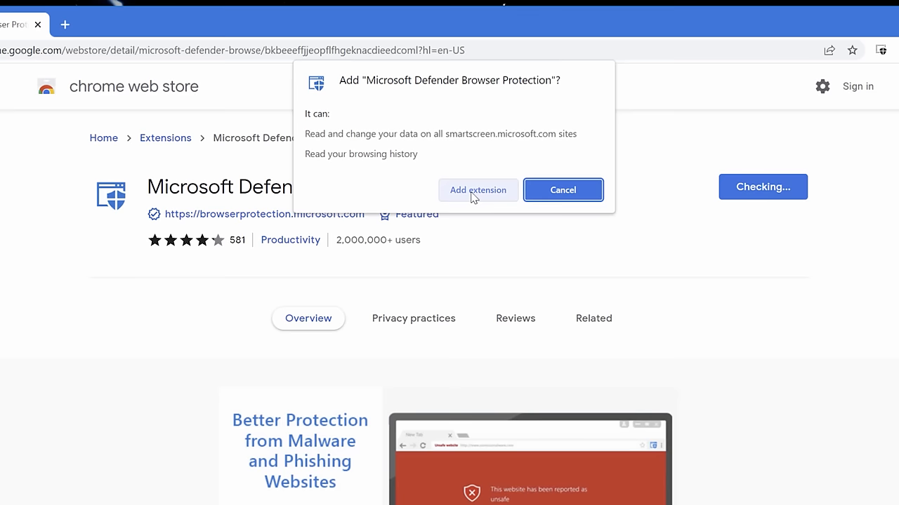
pyautogui.click(477, 189)
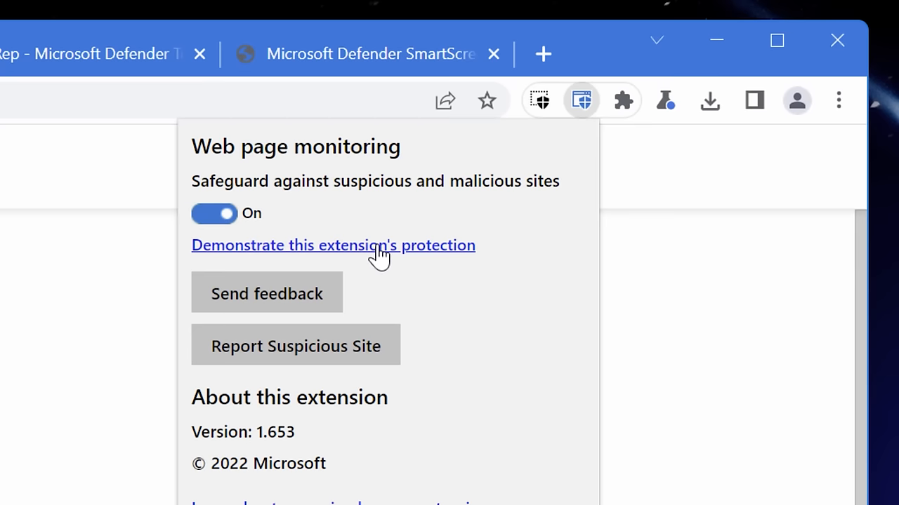
pyautogui.click(333, 245)
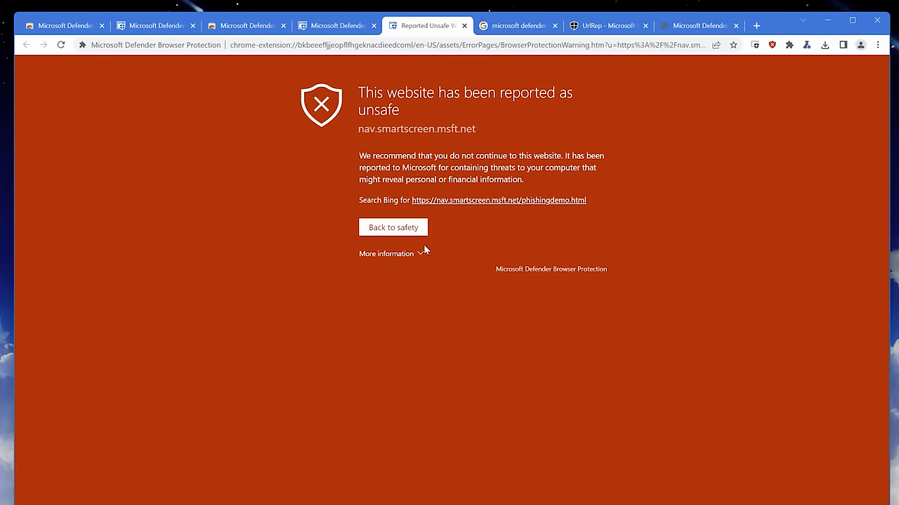
pyautogui.moveTo(272, 162)
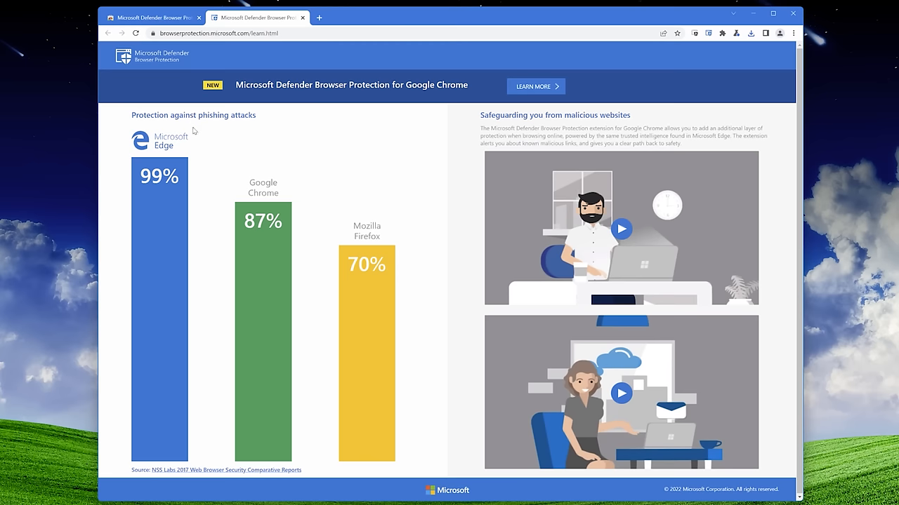
pyautogui.moveTo(248, 182)
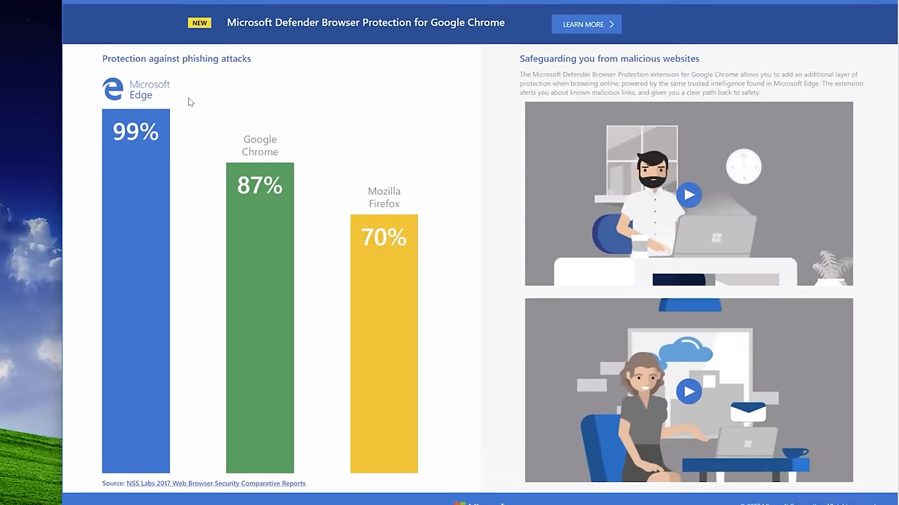
pyautogui.scroll(-3)
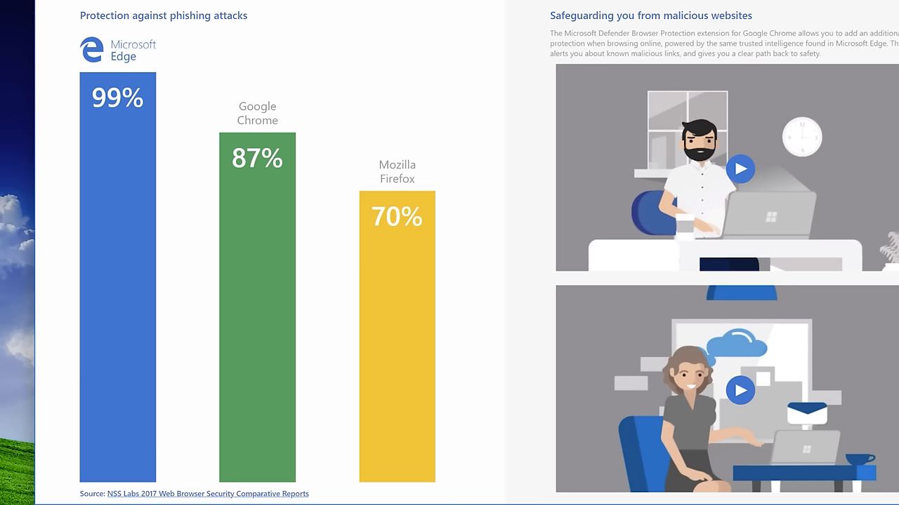
pyautogui.moveTo(435, 179)
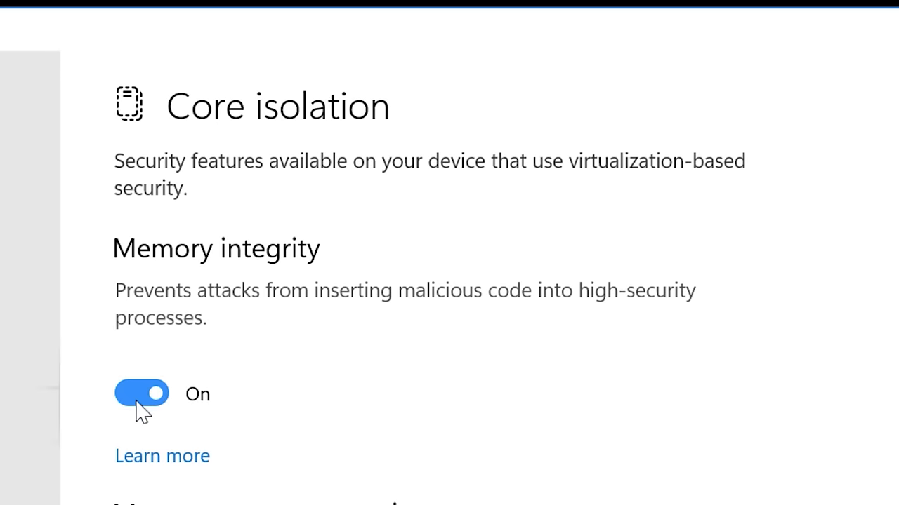
pyautogui.moveTo(335, 382)
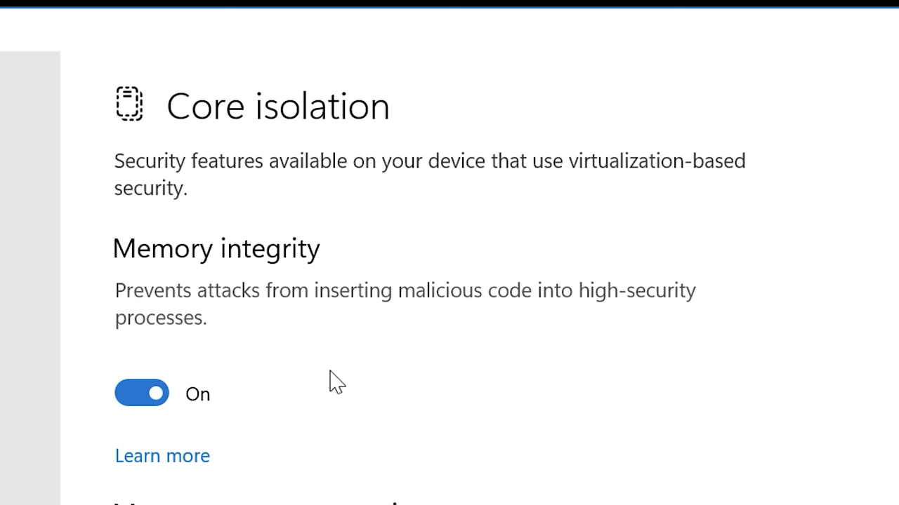
pyautogui.moveTo(44, 407)
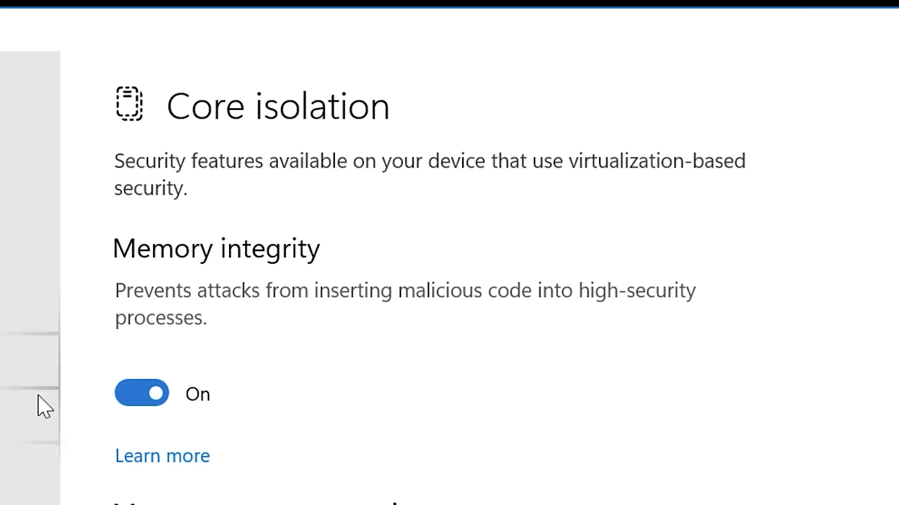
pyautogui.moveTo(208, 410)
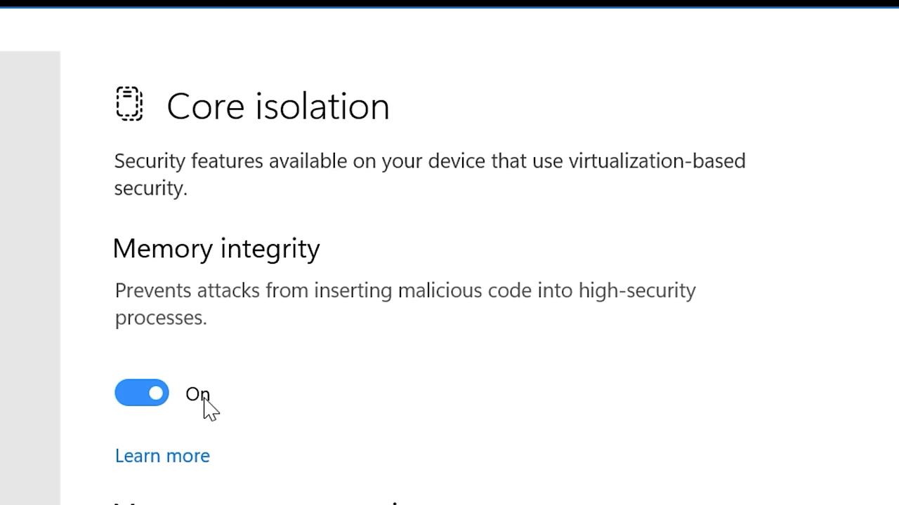
pyautogui.moveTo(148, 400)
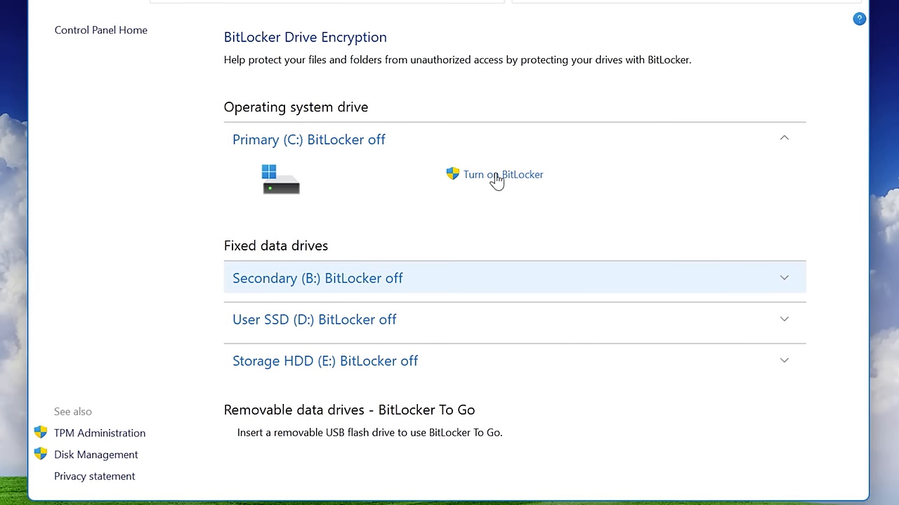
# Start turning on BitLocker for the C: system drive
pyautogui.click(503, 174)
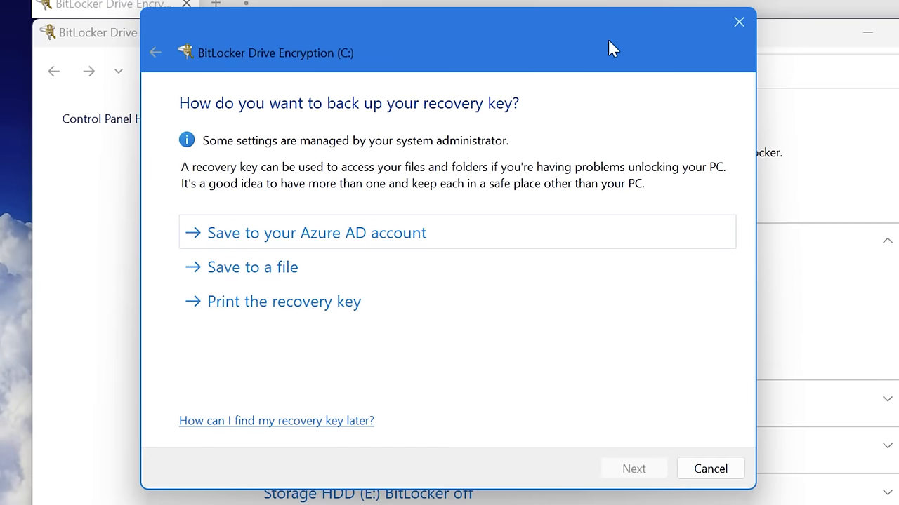
pyautogui.moveTo(261, 167)
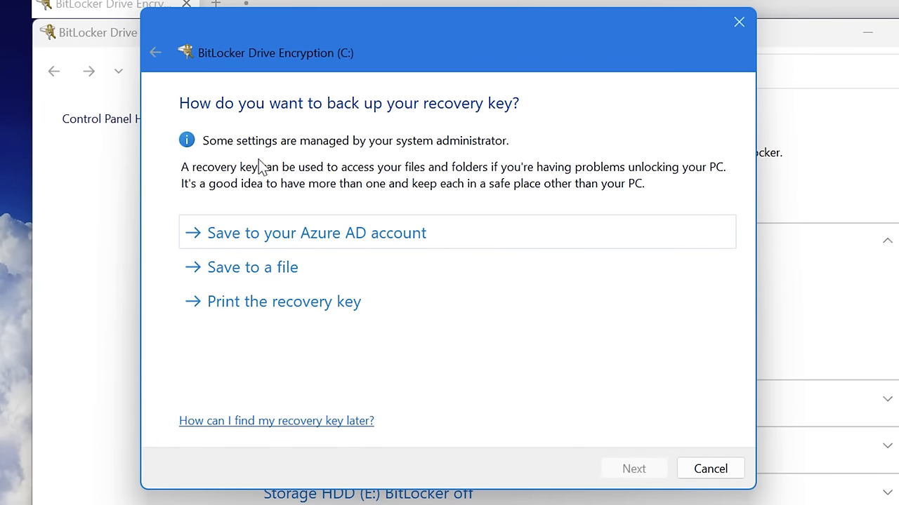
pyautogui.moveTo(185, 171)
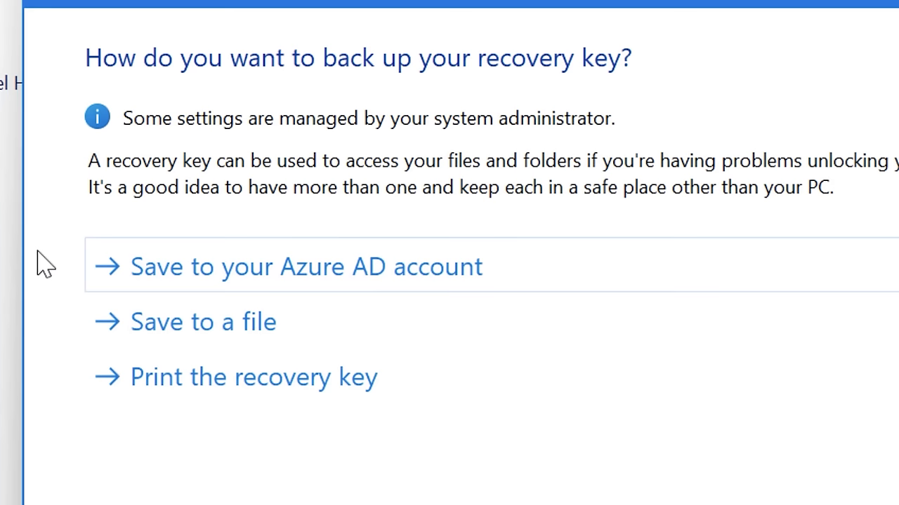
pyautogui.moveTo(70, 290)
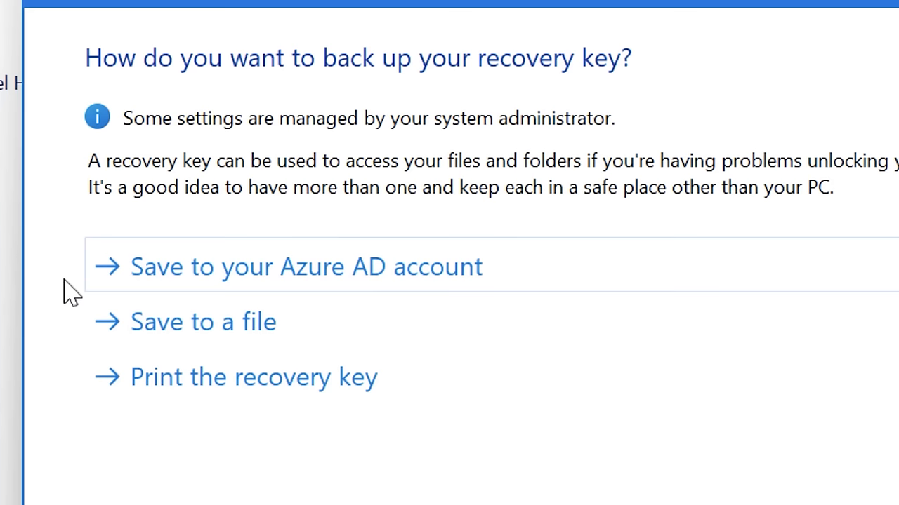
pyautogui.moveTo(138, 309)
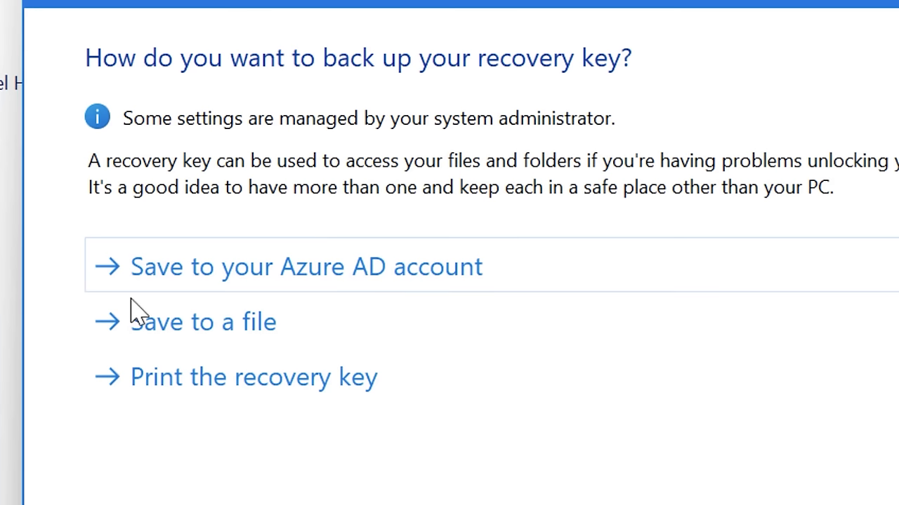
pyautogui.moveTo(438, 337)
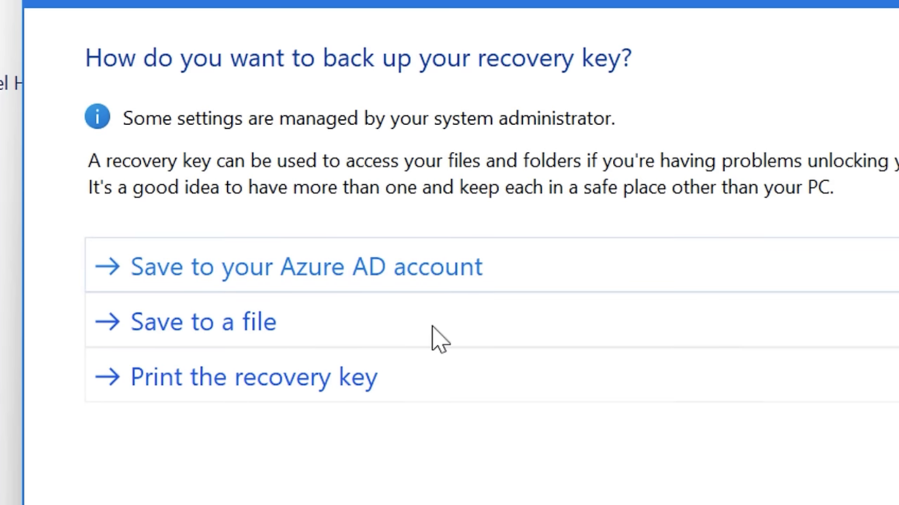
pyautogui.moveTo(449, 442)
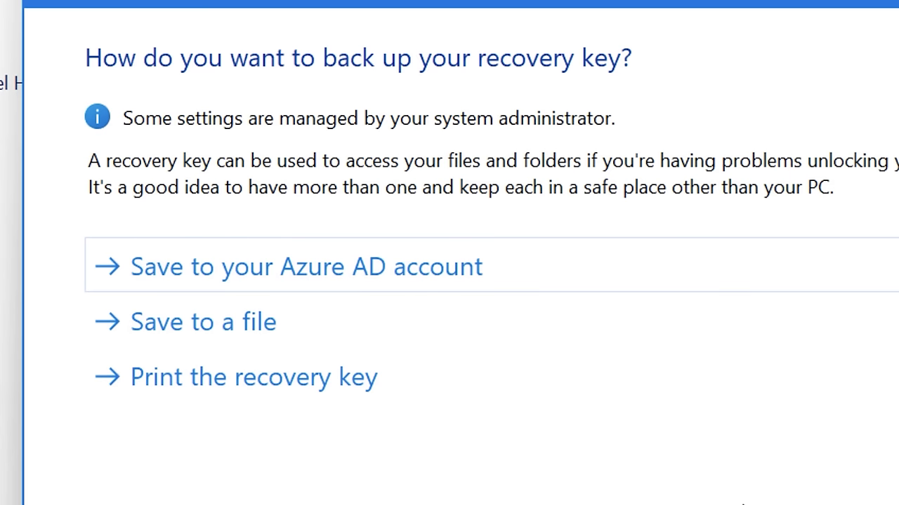
pyautogui.moveTo(348, 390)
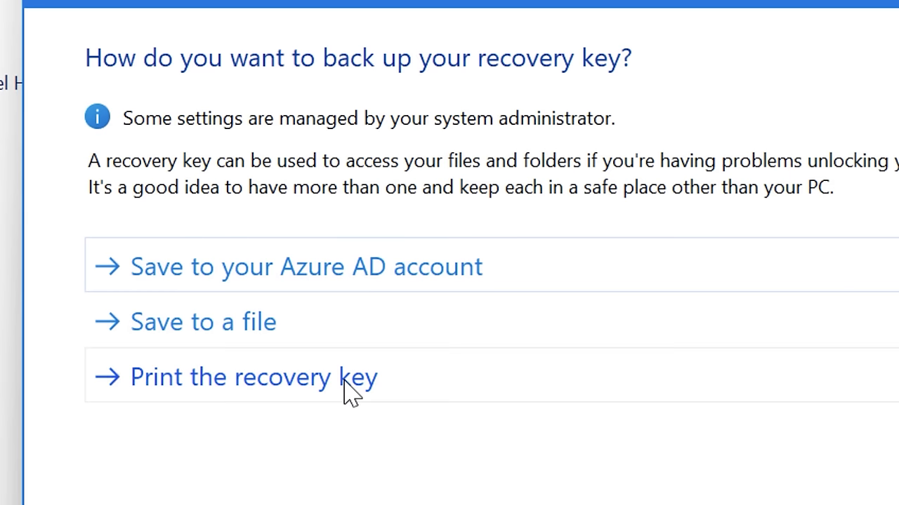
pyautogui.moveTo(351, 283)
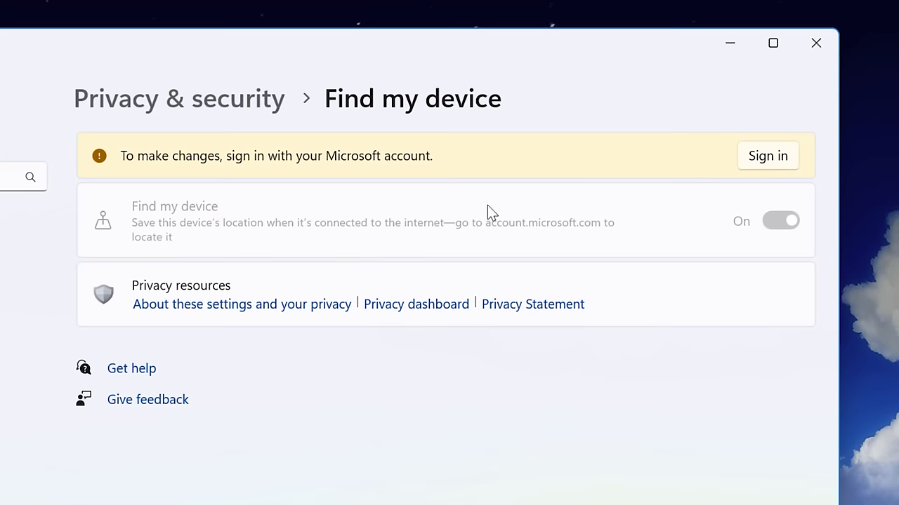
pyautogui.moveTo(219, 242)
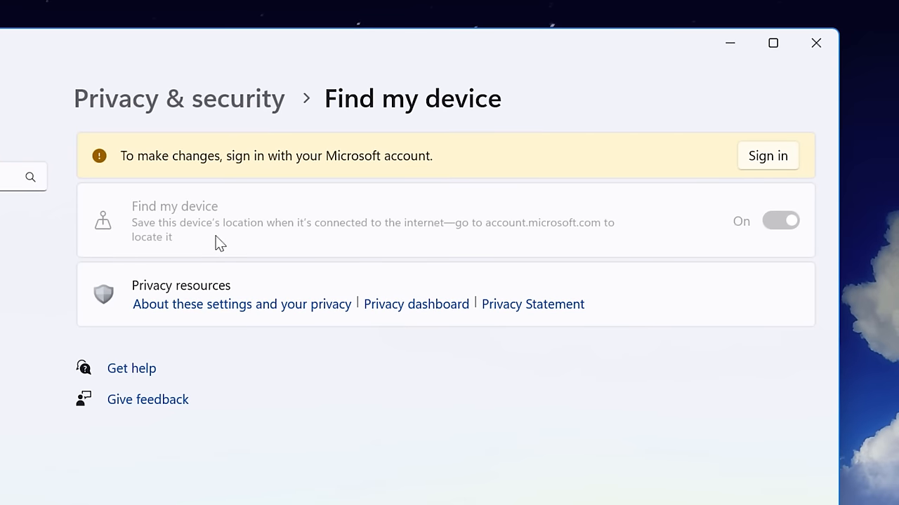
pyautogui.moveTo(811, 253)
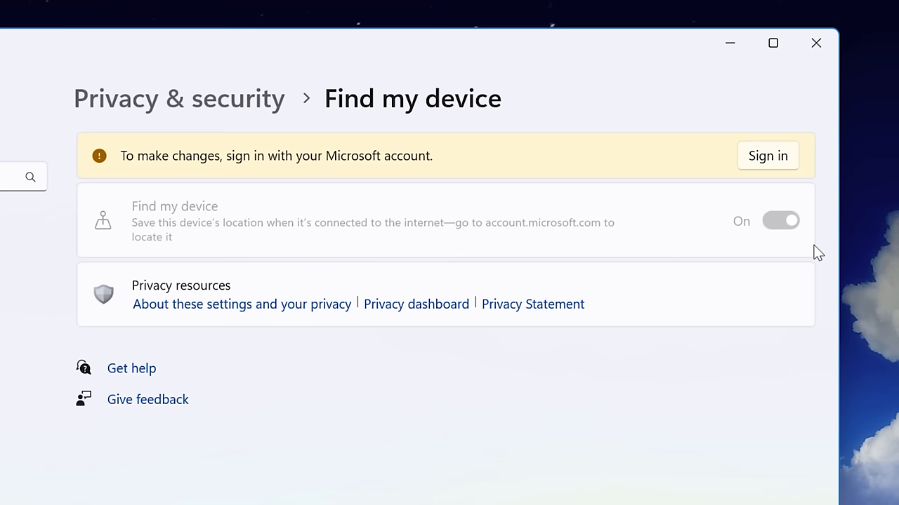
# Search Start for 'Ransomware Protection'
pyautogui.write('Ransomware Protection')
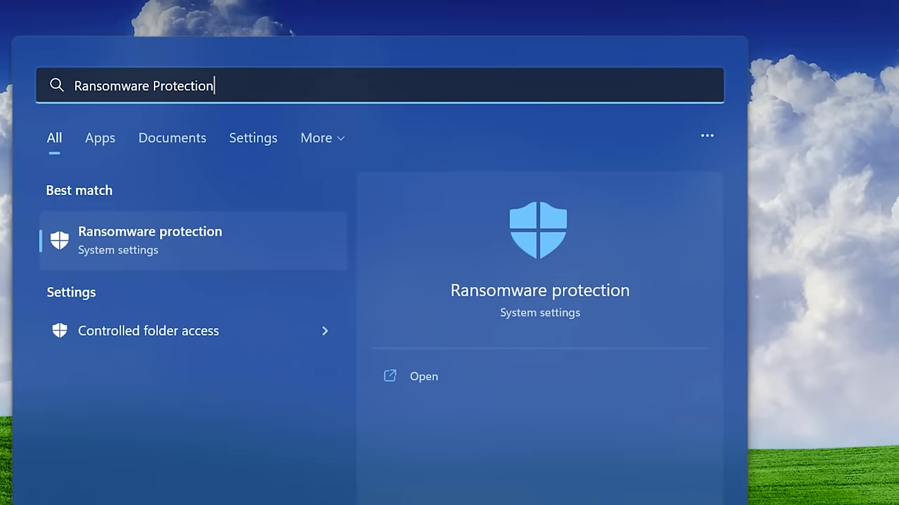
pyautogui.moveTo(214, 254)
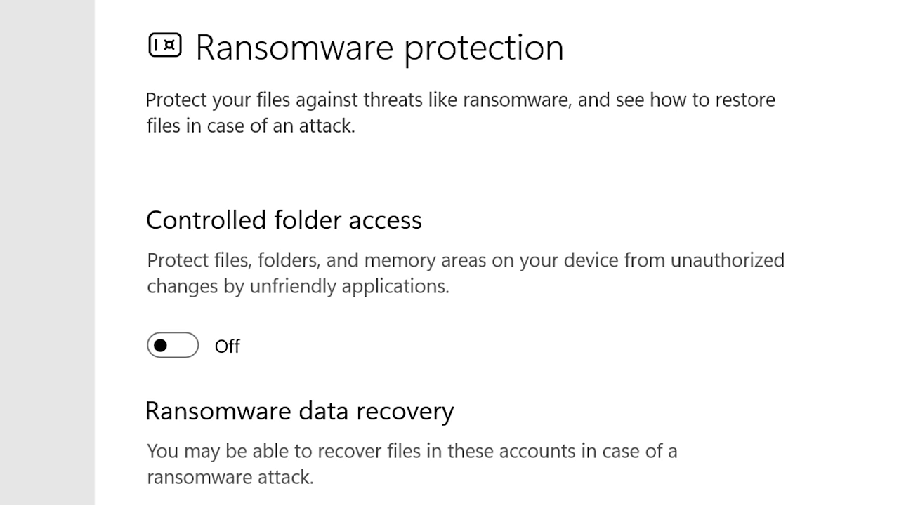
pyautogui.moveTo(410, 141)
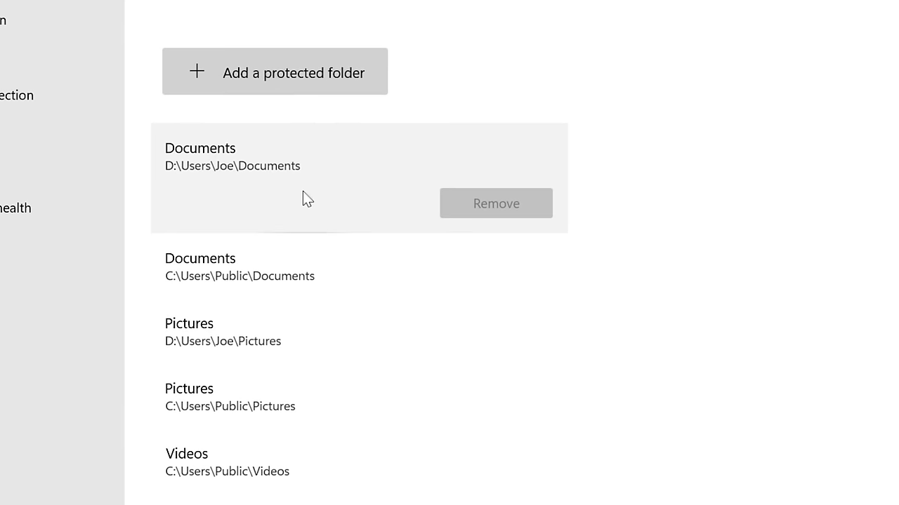
# Scroll through the protected folders list showing Documents, Pictures, Videos and Music
pyautogui.scroll(-3)
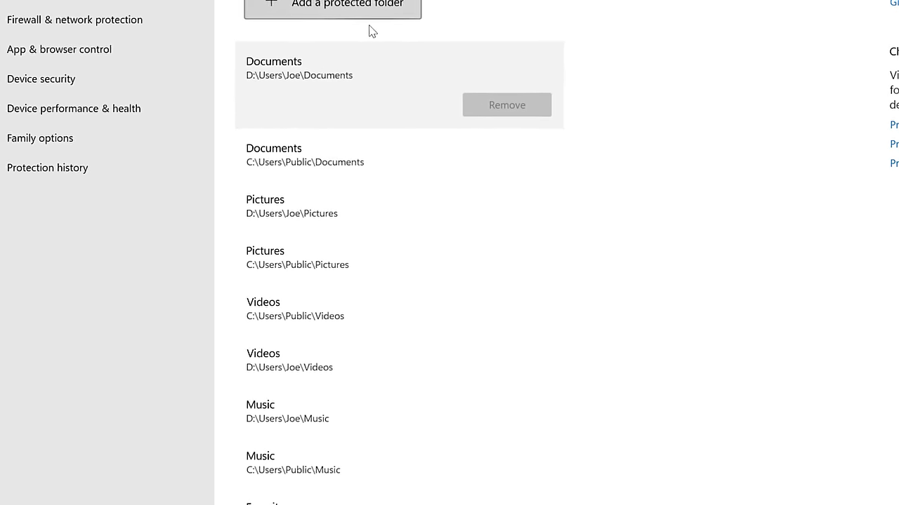
pyautogui.scroll(-3)
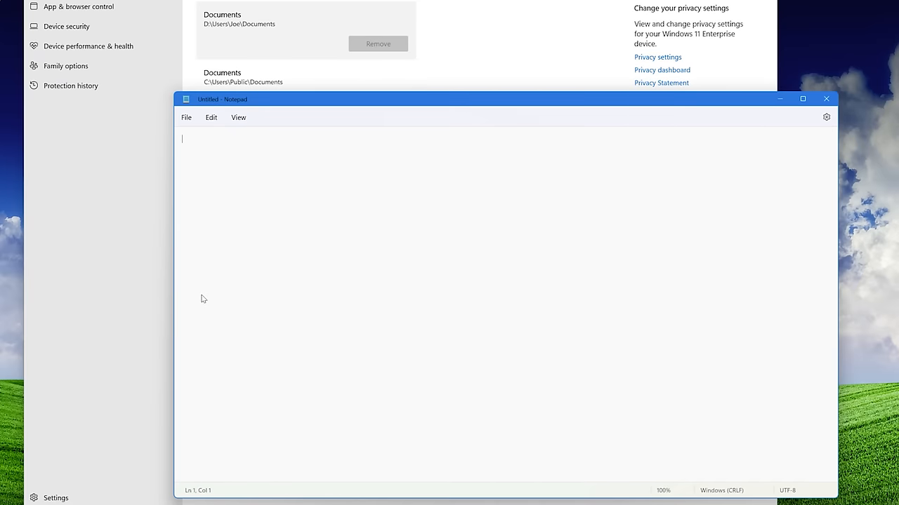
# Try saving a Notepad file 'test' with a new folder in Documents, triggering the controlled folder access block
pyautogui.click(185, 118)
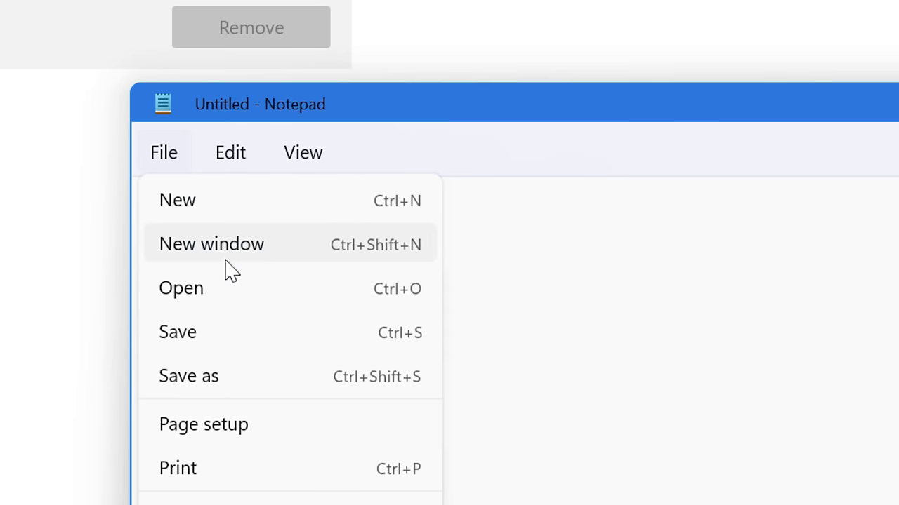
pyautogui.write('test')
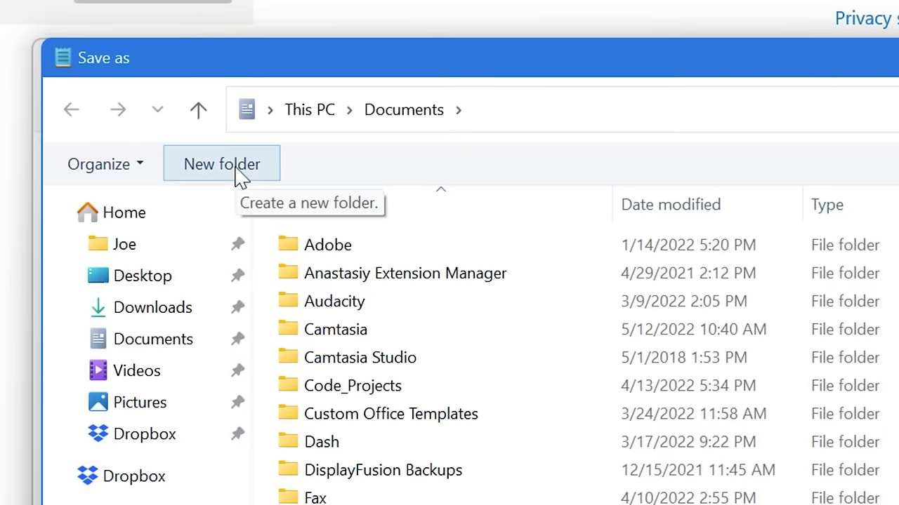
pyautogui.click(222, 163)
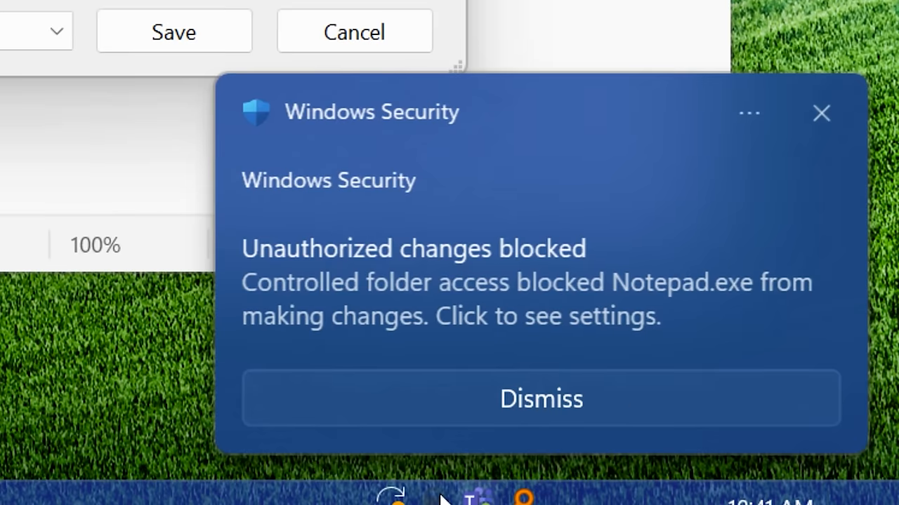
pyautogui.moveTo(511, 129)
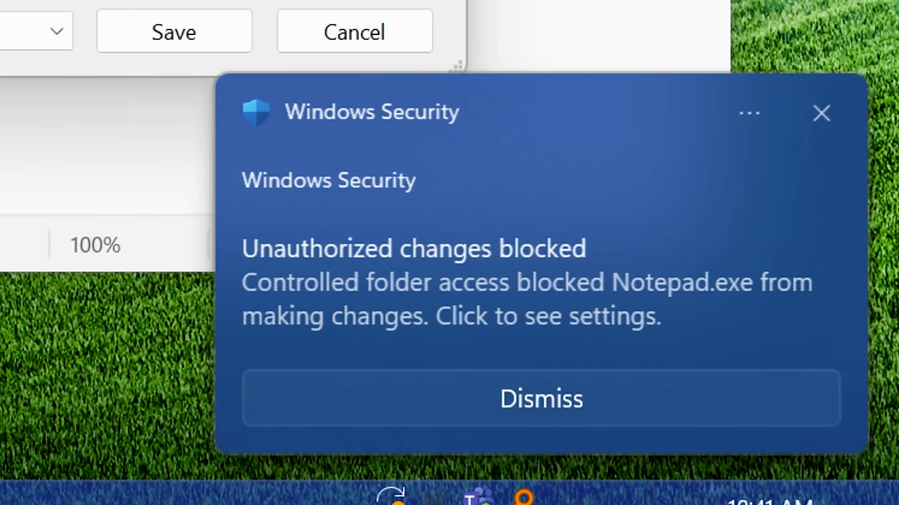
pyautogui.moveTo(674, 326)
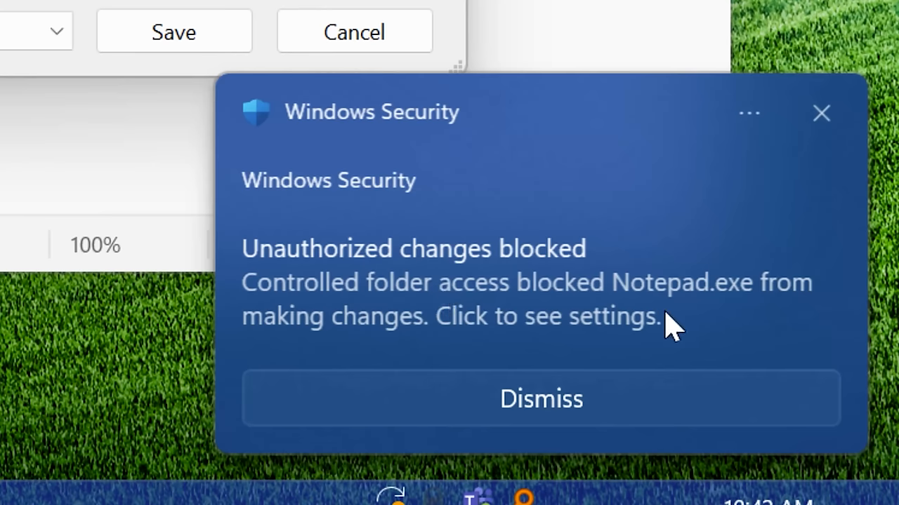
pyautogui.moveTo(410, 335)
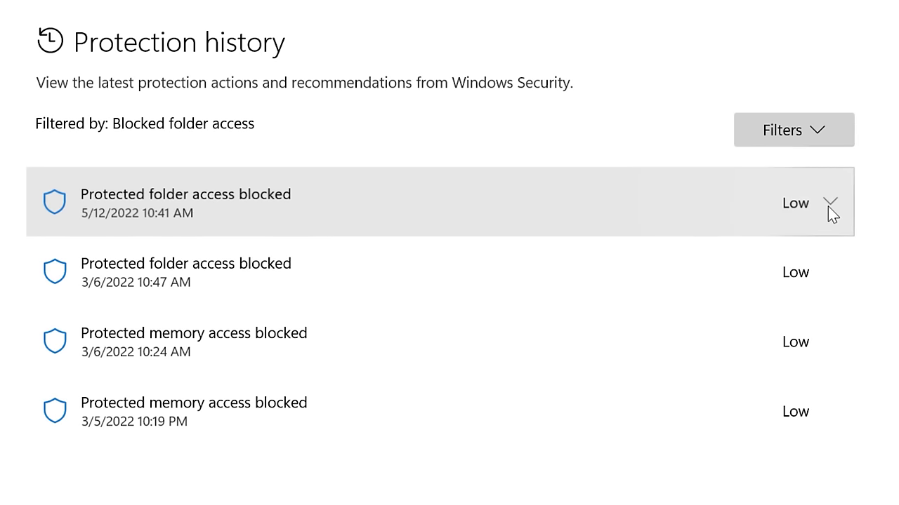
# Expand the latest blocked-access entry in protection history, then review the protected folders list
pyautogui.click(831, 209)
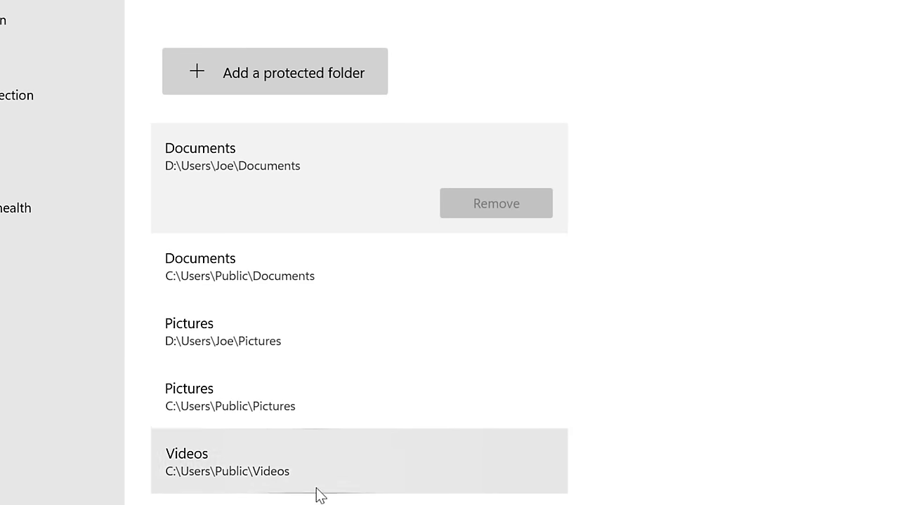
pyautogui.scroll(-3)
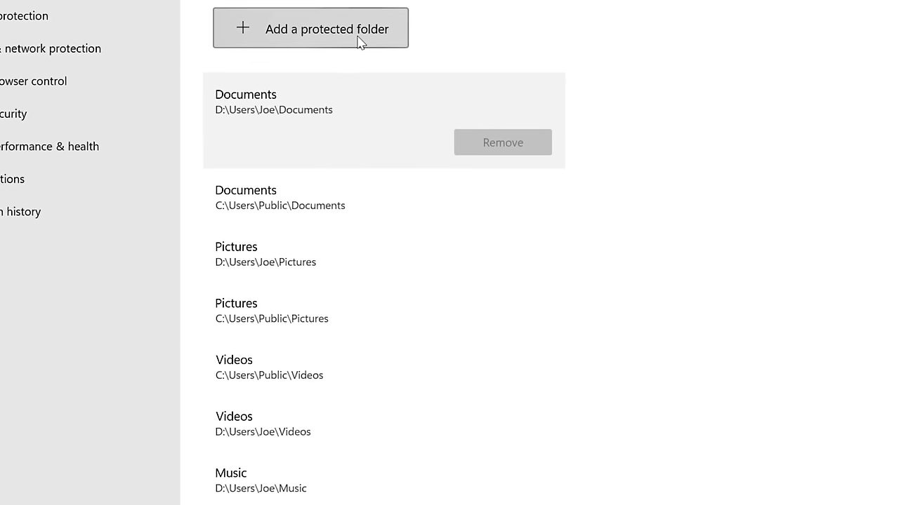
pyautogui.scroll(-3)
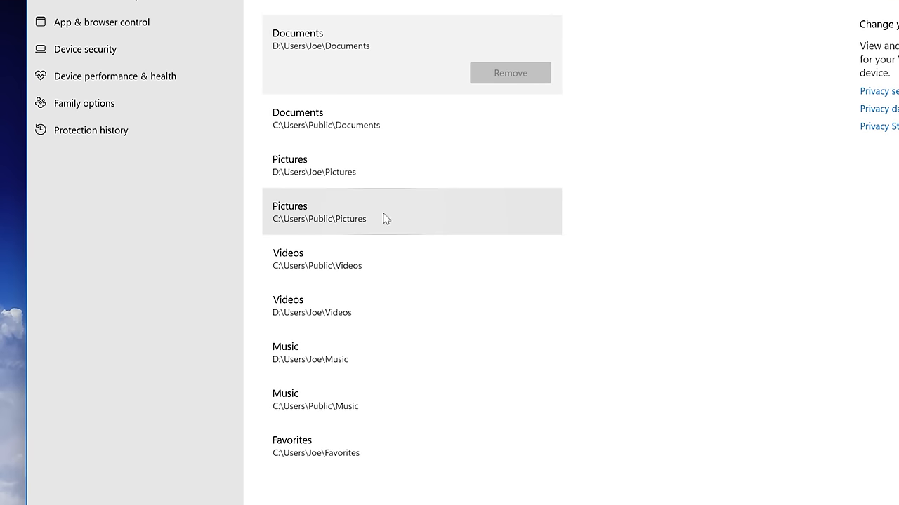
pyautogui.moveTo(386, 217)
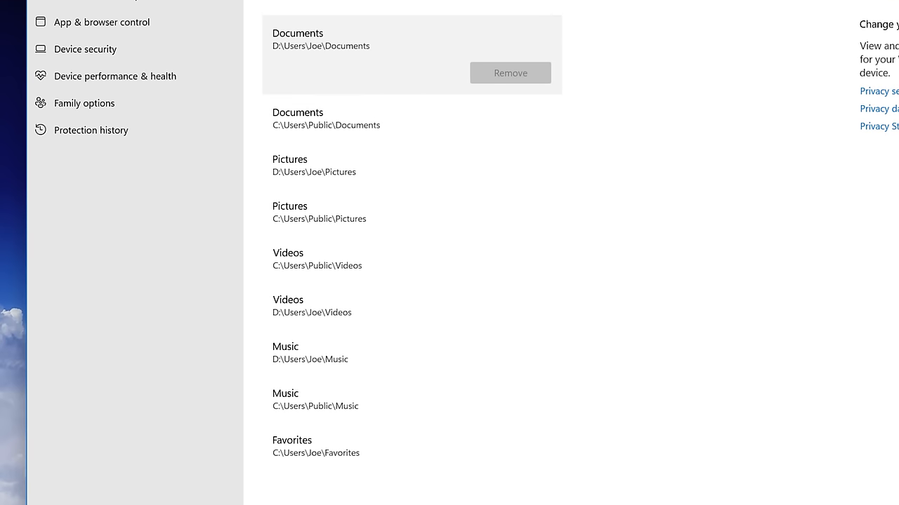